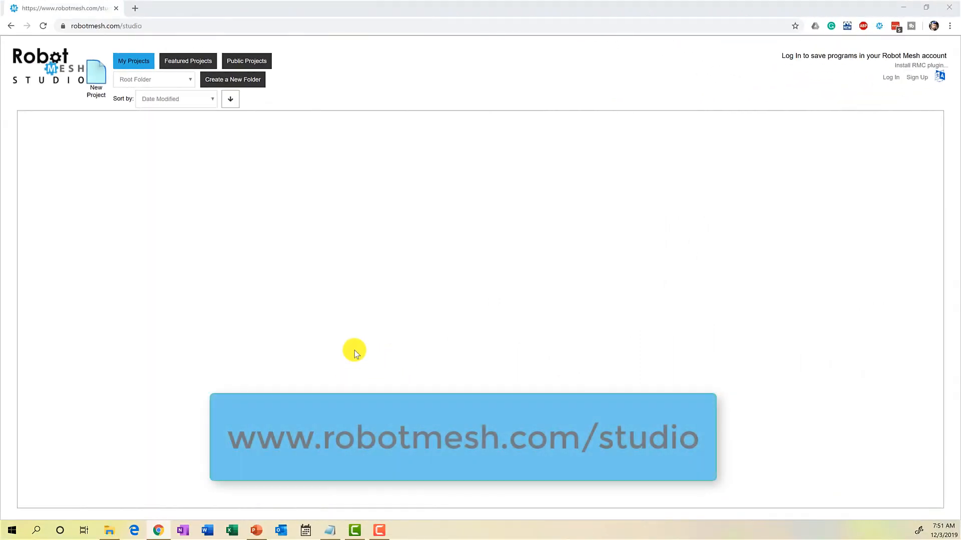
# Start a new project targeting VEX V5 Mimic with Python, reaching the naming step.
pyautogui.click(96, 70)
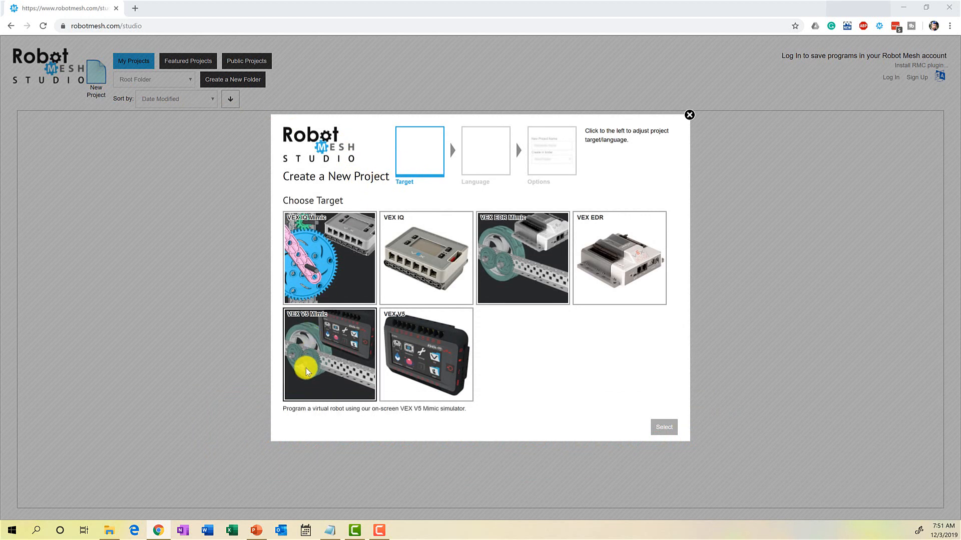
pyautogui.moveTo(327, 336)
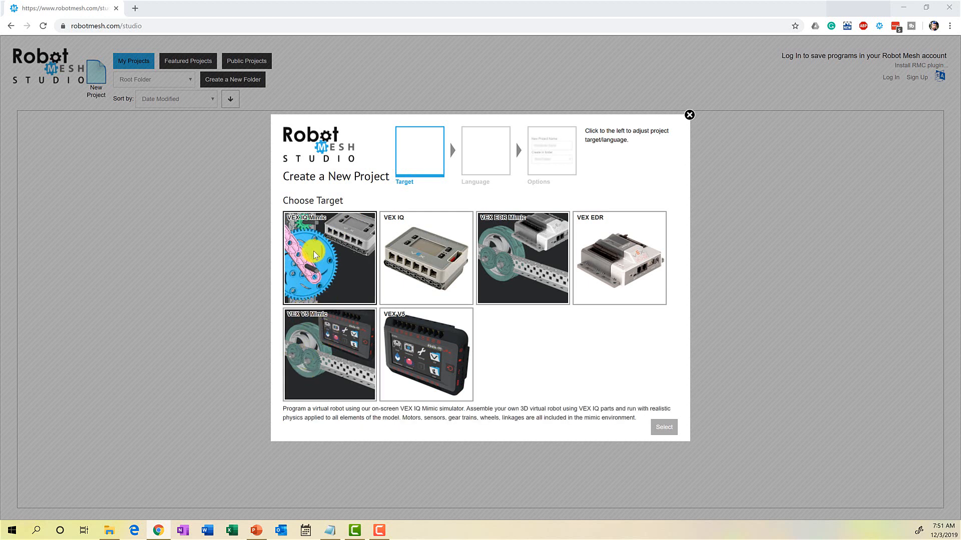
pyautogui.click(329, 257)
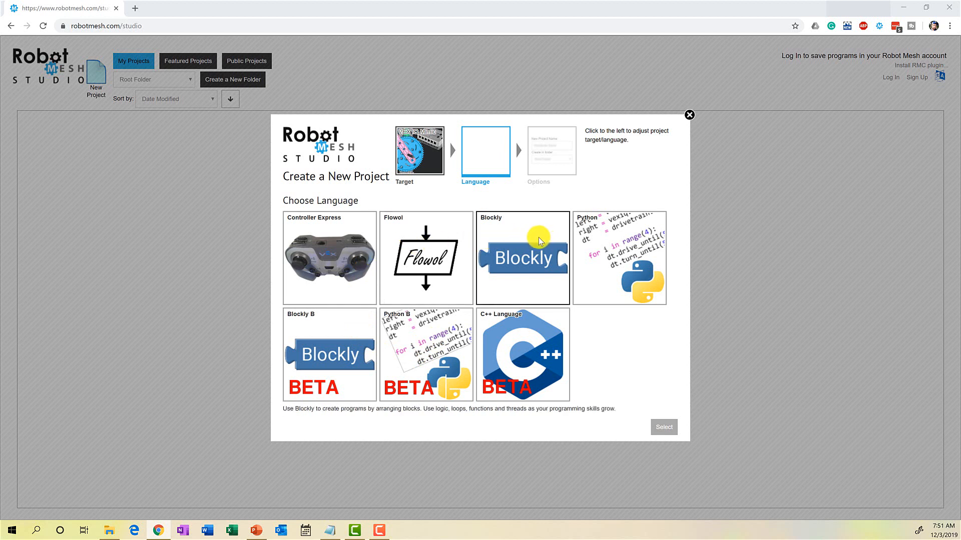
pyautogui.moveTo(371, 256)
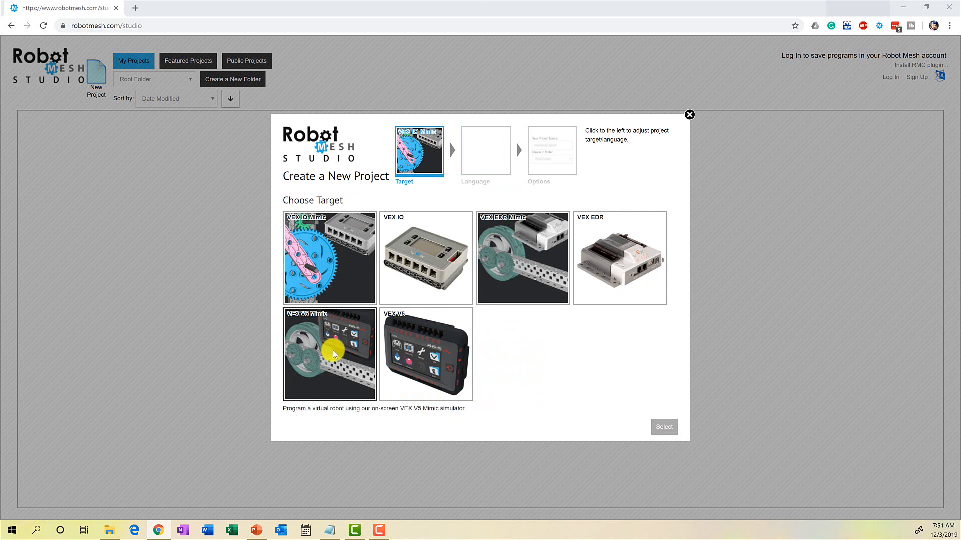
pyautogui.click(329, 354)
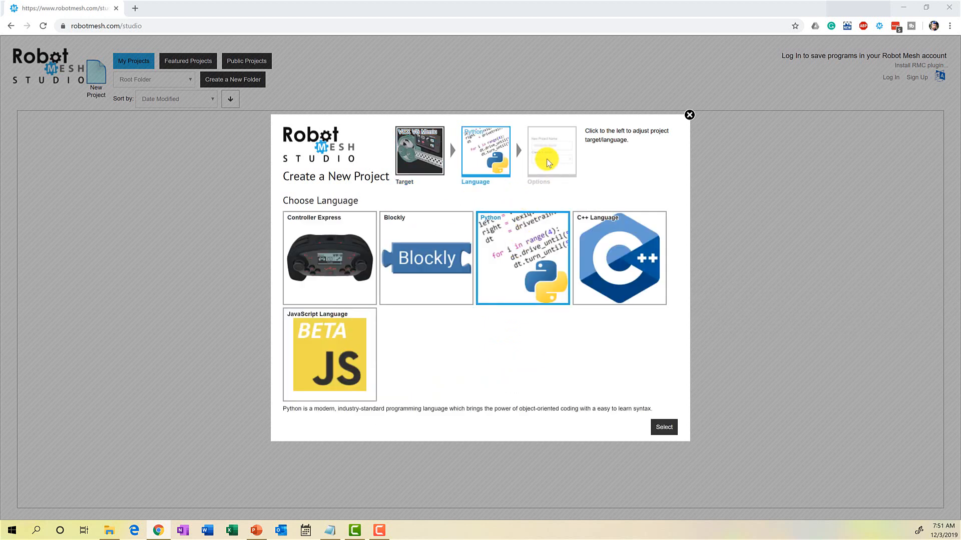
pyautogui.click(663, 428)
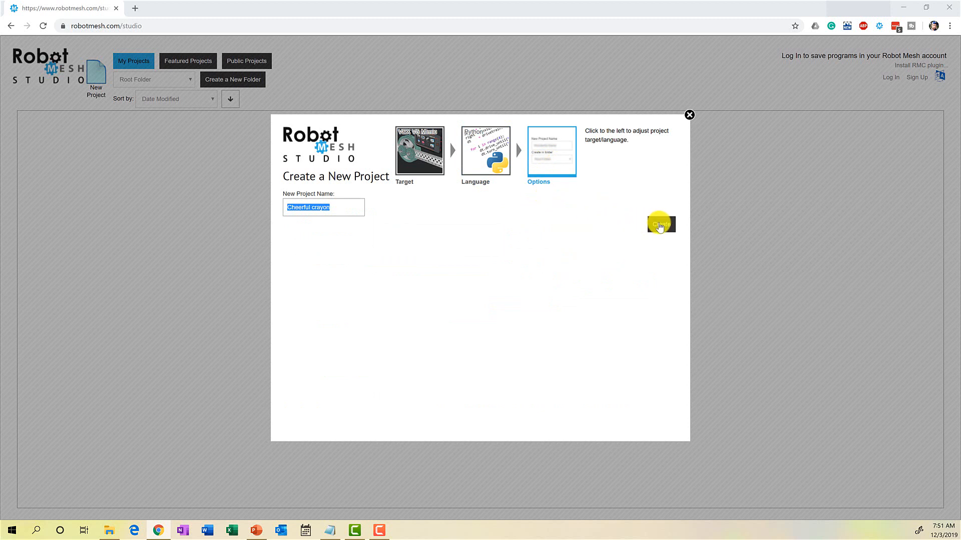
# Create the Cheerful crayon project and add print("Python is awesome!") on line 10.
pyautogui.click(660, 223)
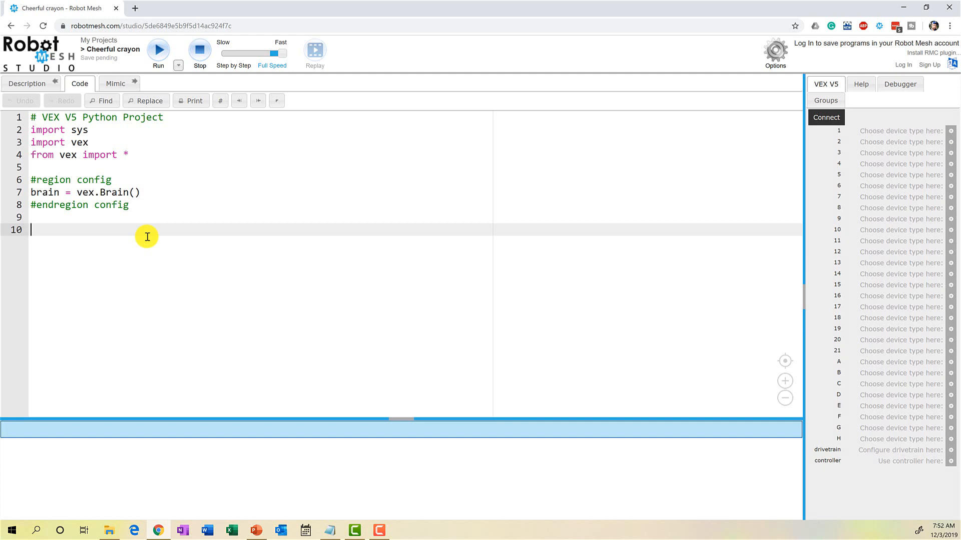
pyautogui.write('print')
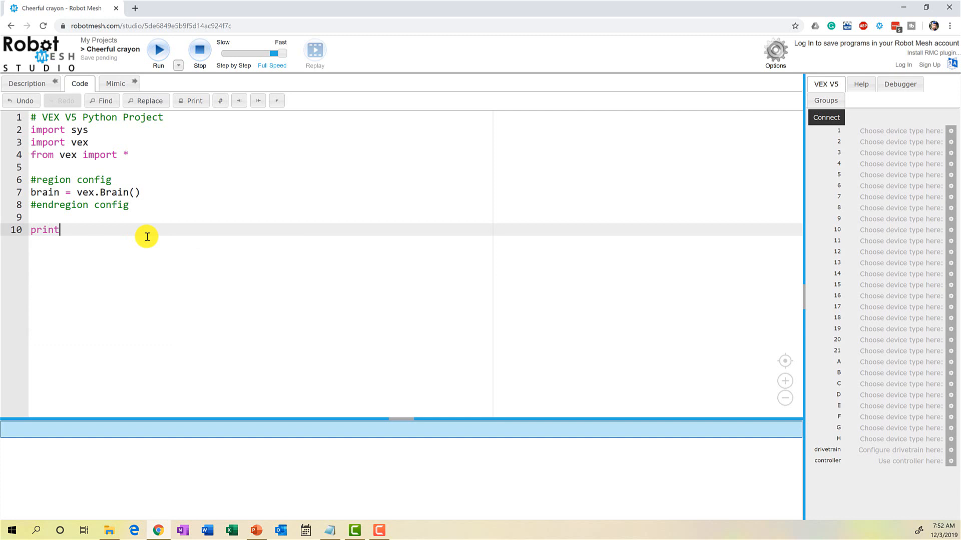
pyautogui.write('("Python')
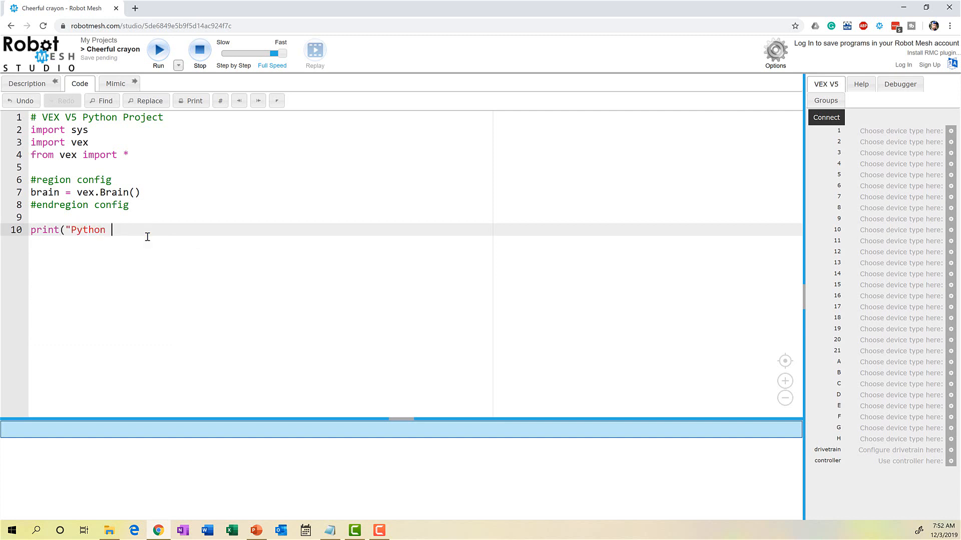
pyautogui.write('is awesome!')
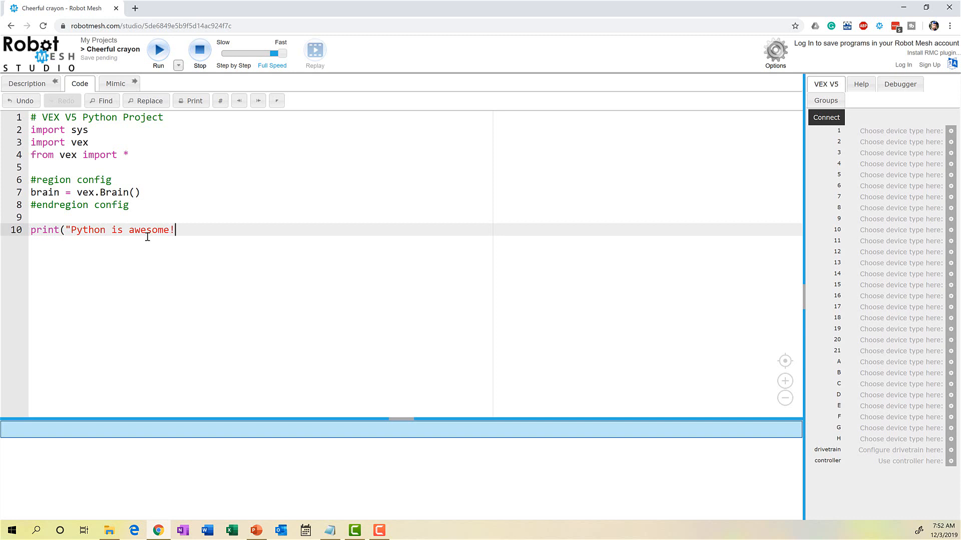
pyautogui.write('")')
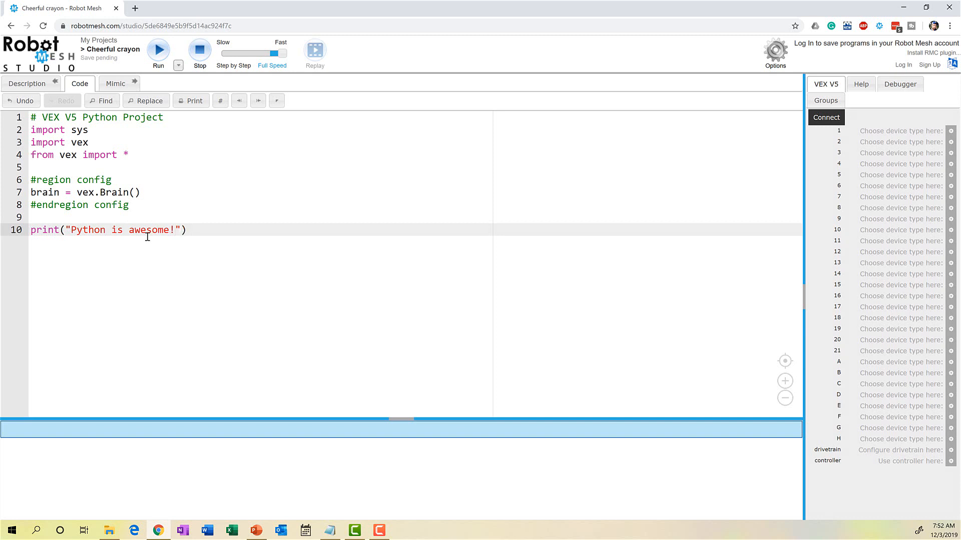
# Comment the print line as '#String literal, a fixed constant value'.
pyautogui.write('#Stri')
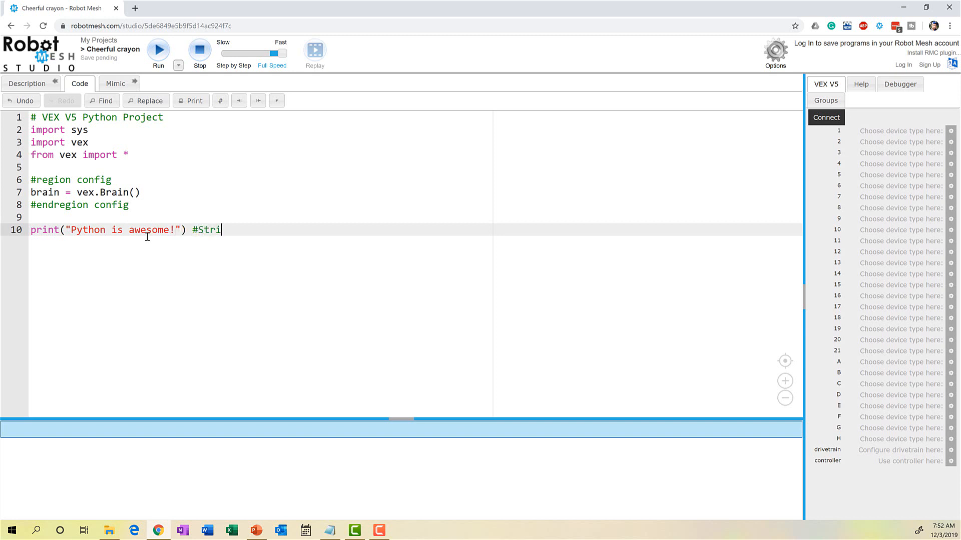
pyautogui.write('ng lit')
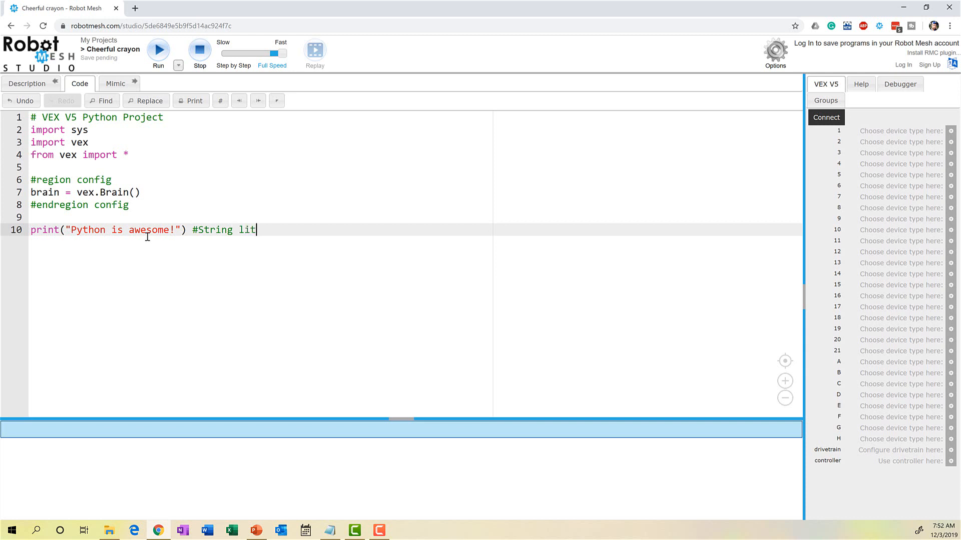
pyautogui.write('eral')
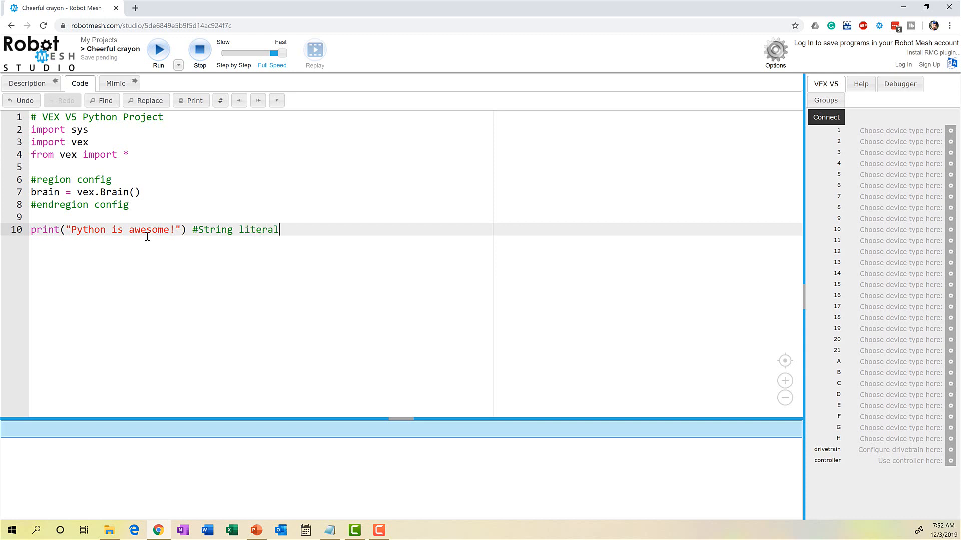
pyautogui.write(', a fixed co')
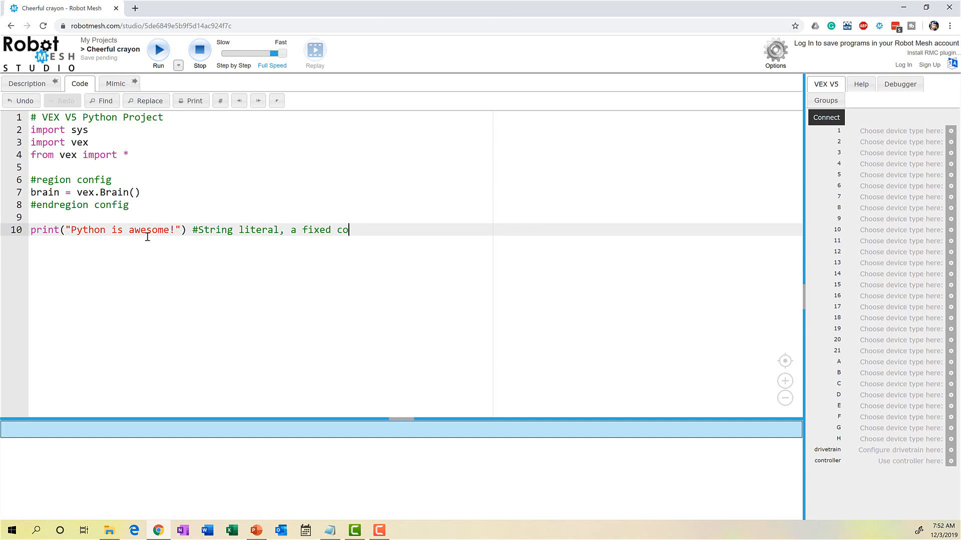
pyautogui.write('nstant value')
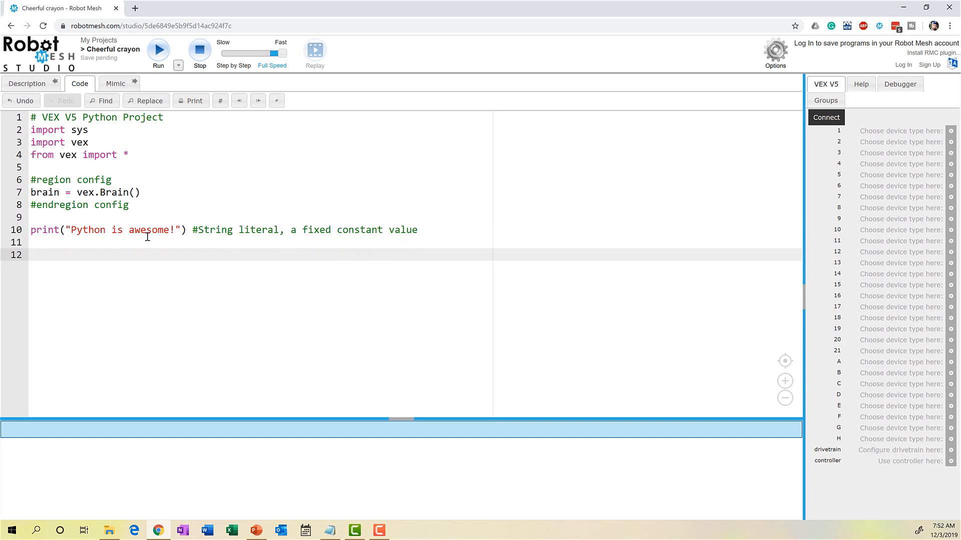
# Assign 'WALL-E' to myRobot, commented '#string variable, values can change'.
pyautogui.write('my')
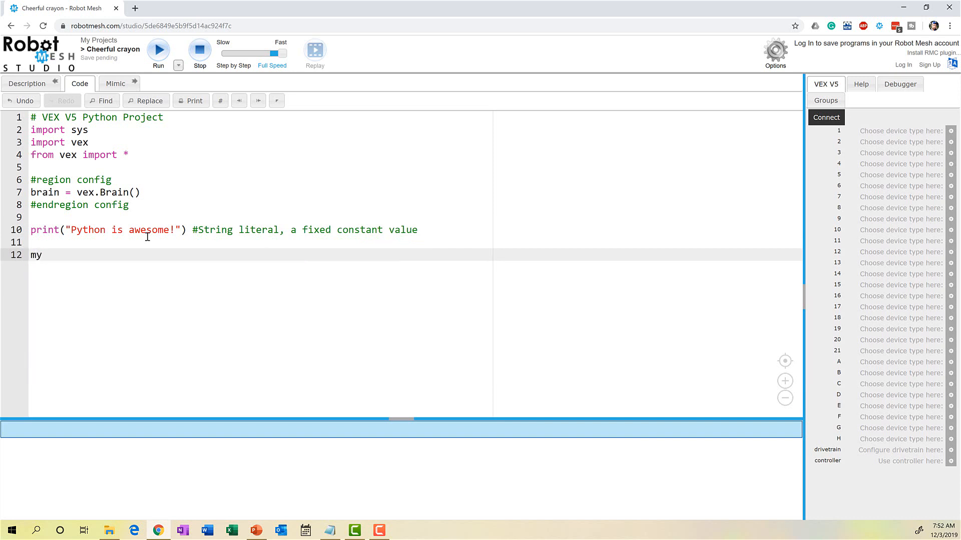
pyautogui.write('Robot')
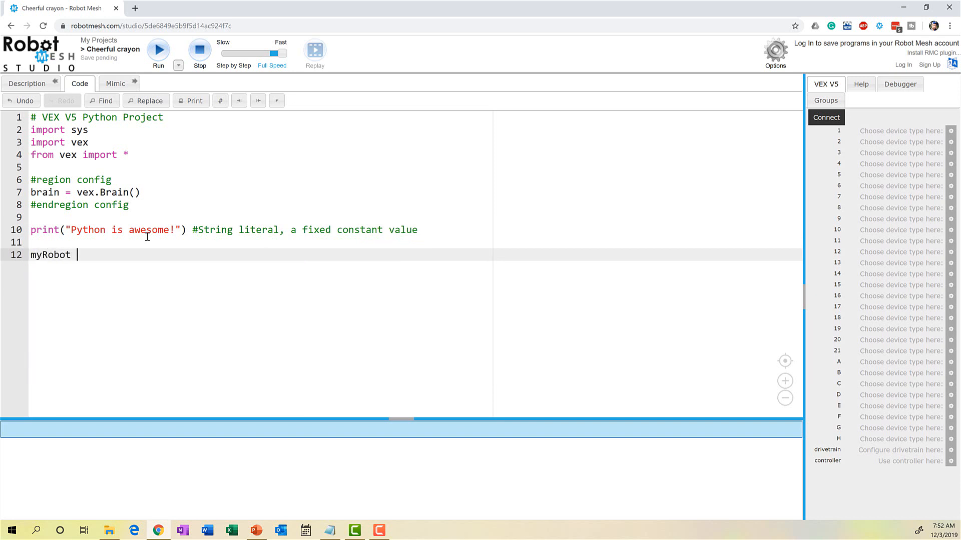
pyautogui.write("= 'WALL")
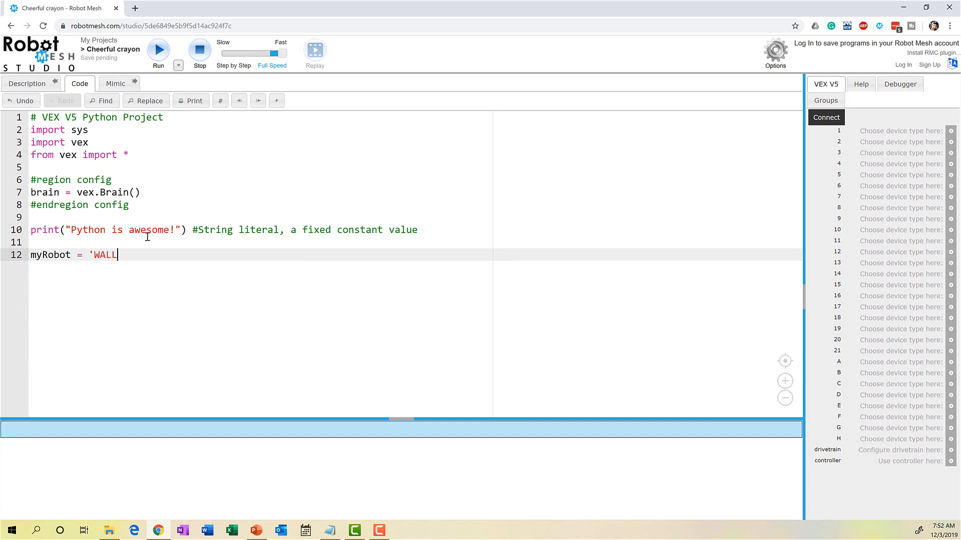
pyautogui.write("-E'")
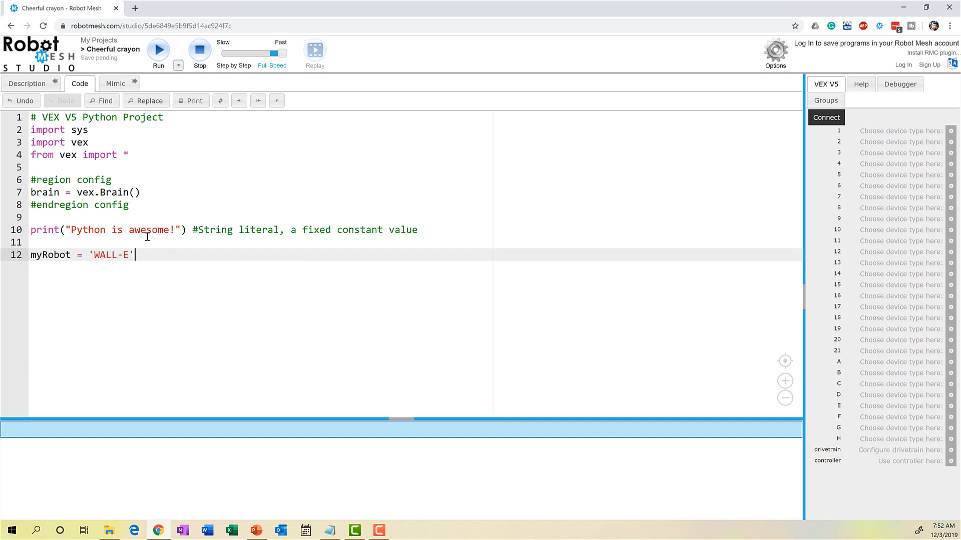
pyautogui.write('#')
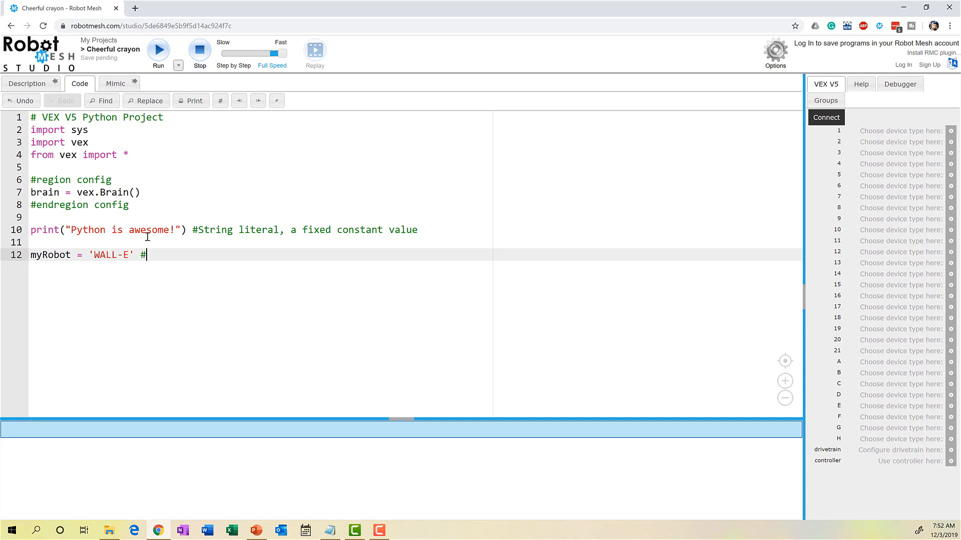
pyautogui.write('string')
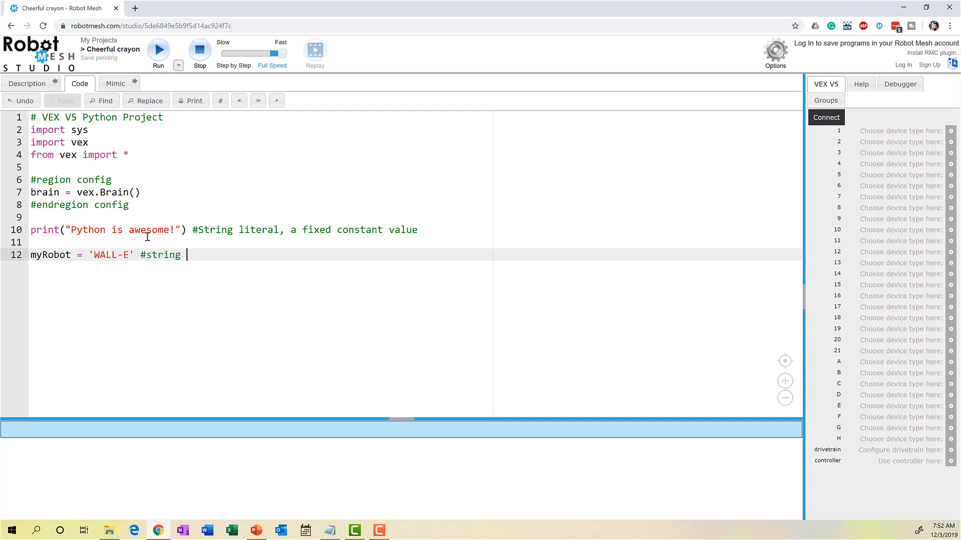
pyautogui.write('variable,')
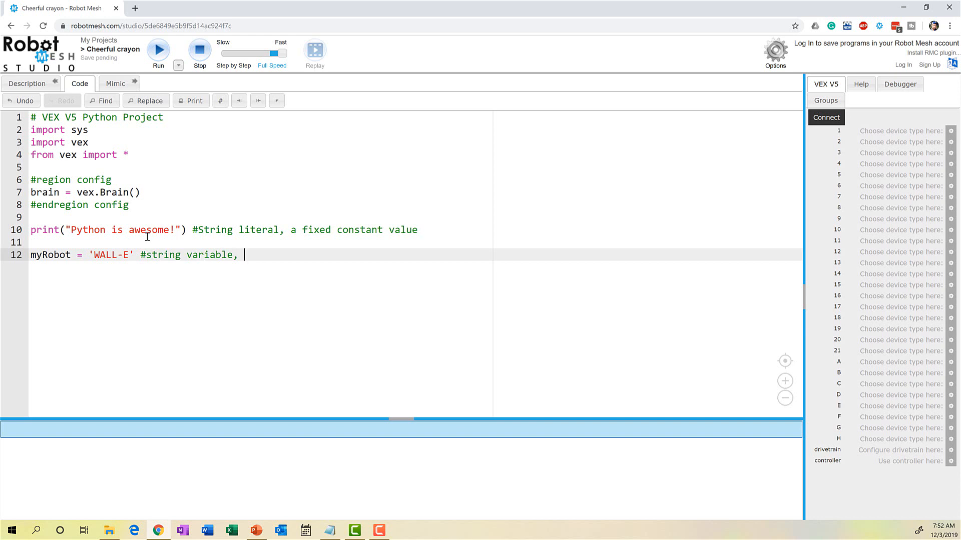
pyautogui.write('values can ch')
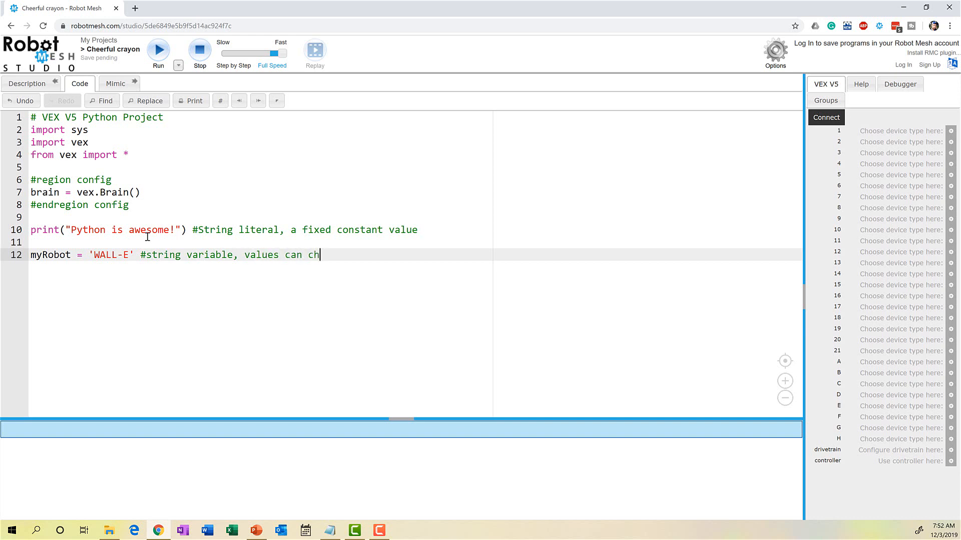
pyautogui.write('ange')
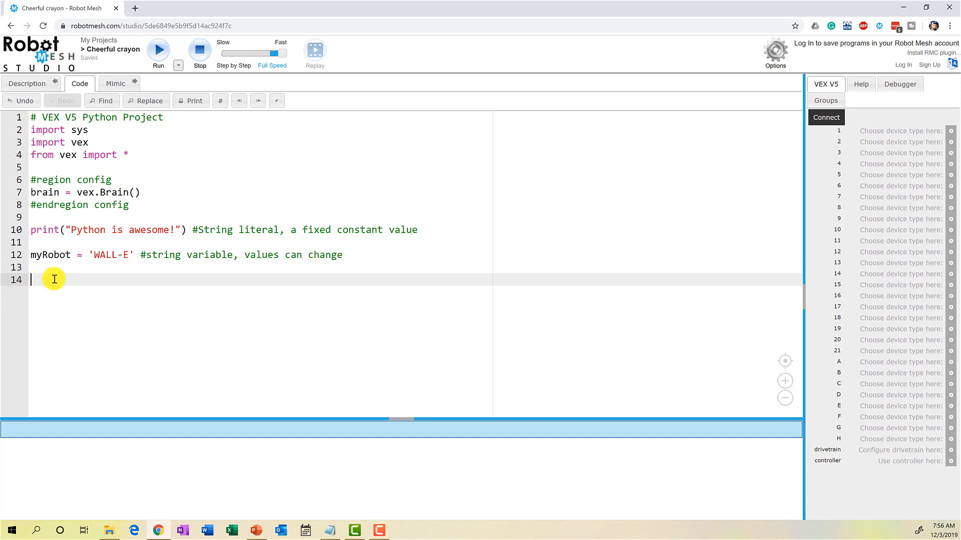
# Add print(myRobot) on line 14.
pyautogui.write('print(m')
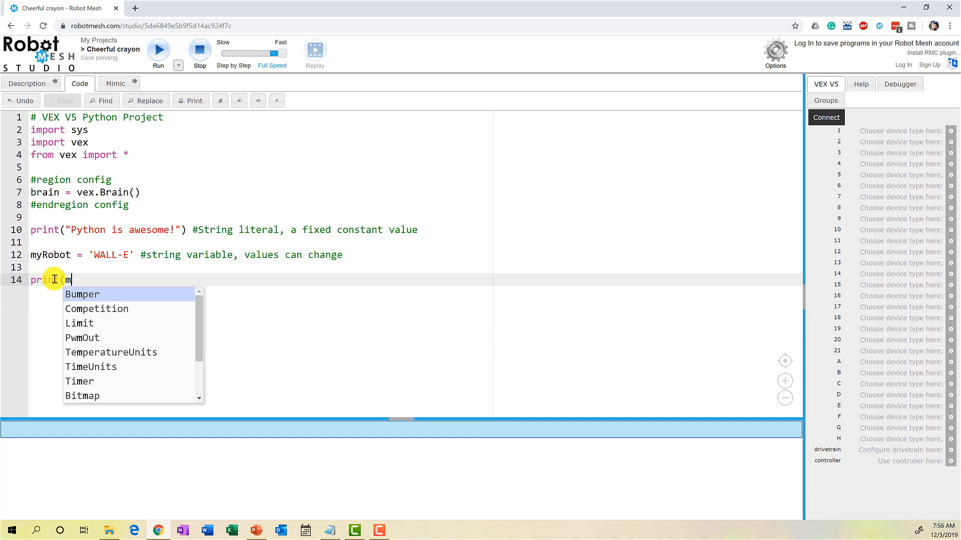
pyautogui.write('yRobot)')
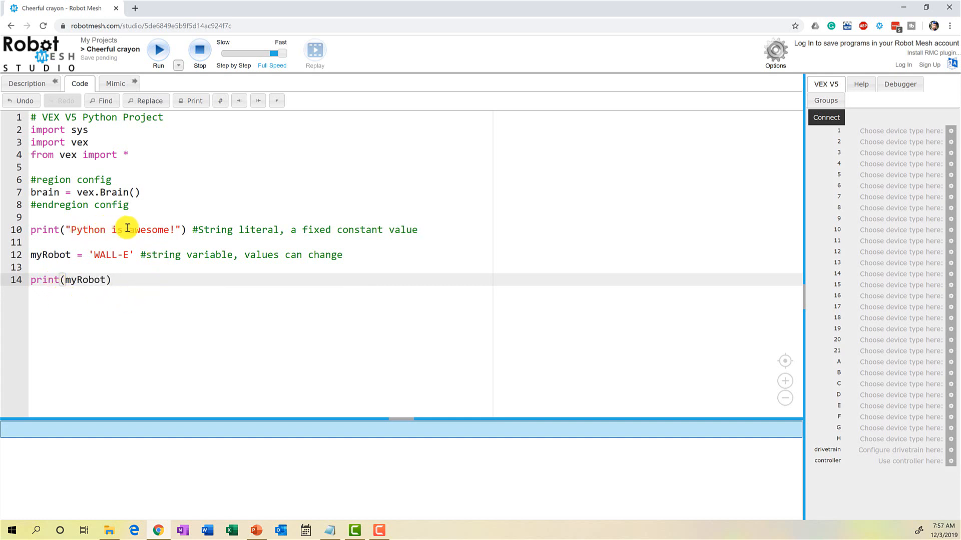
pyautogui.moveTo(161, 230)
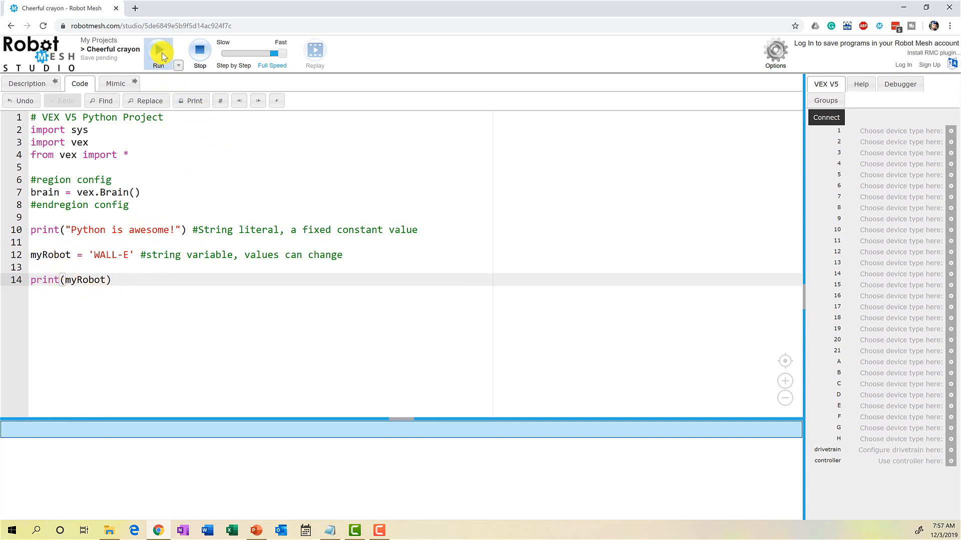
# Compile and run the program to print Python is awesome! and WALL-E.
pyautogui.click(158, 53)
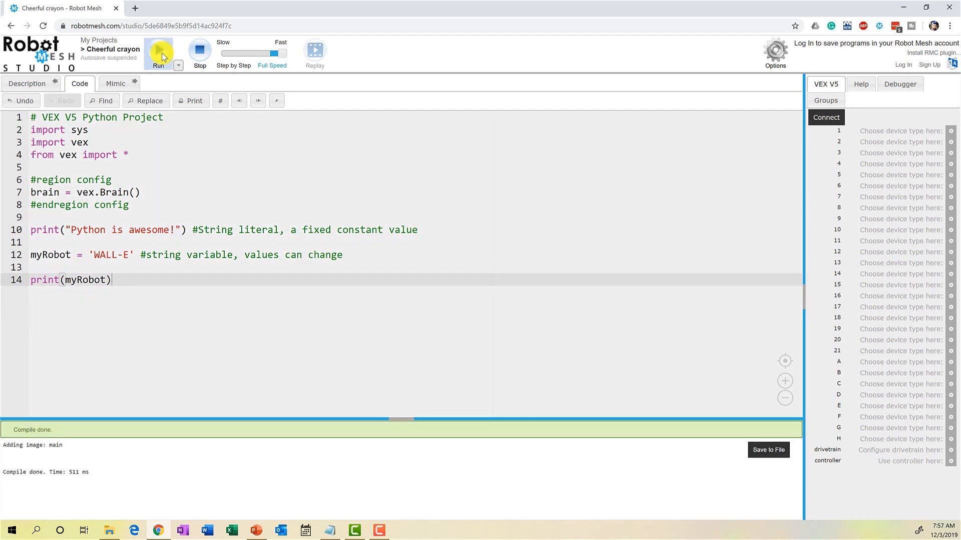
pyautogui.click(159, 50)
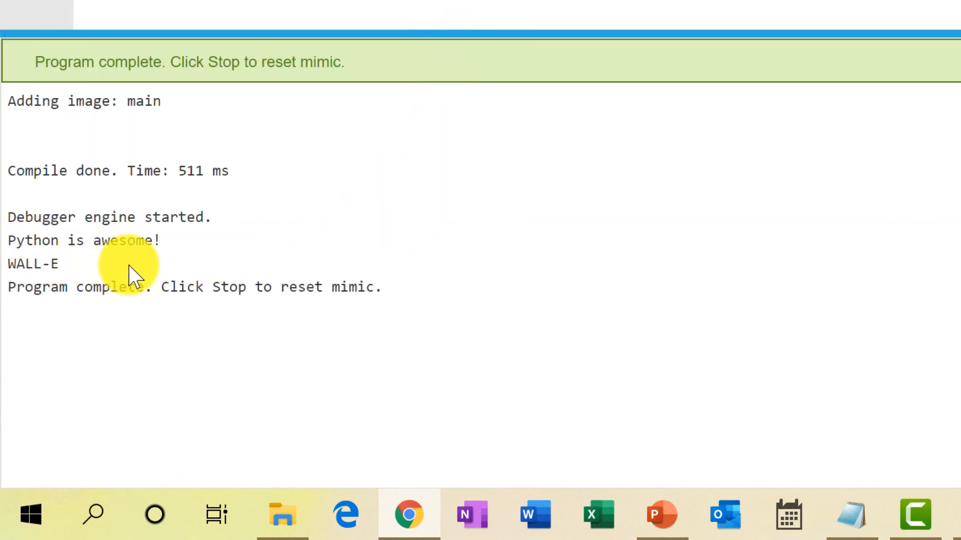
pyautogui.moveTo(113, 282)
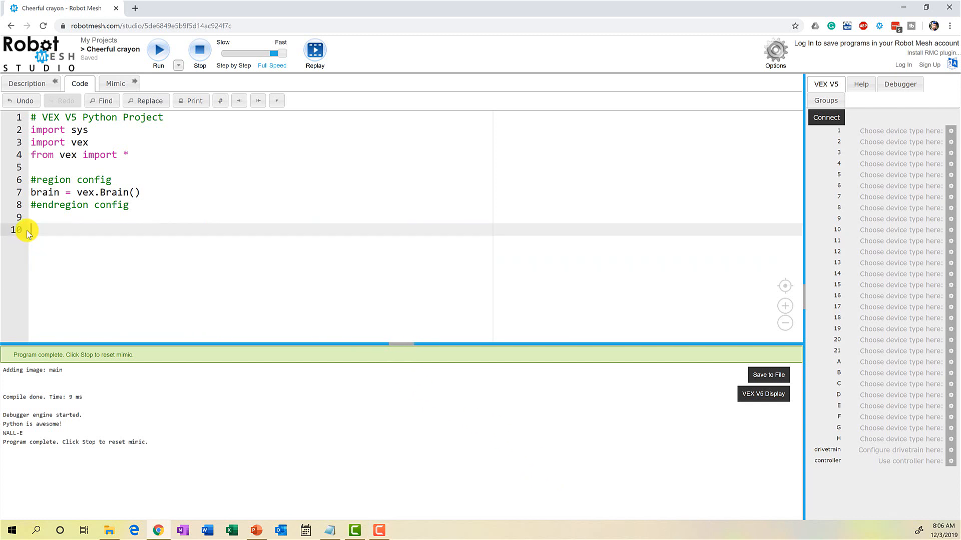
# Assign 'I'm building a robot.' to myStatus on line 10.
pyautogui.write('myStatus =')
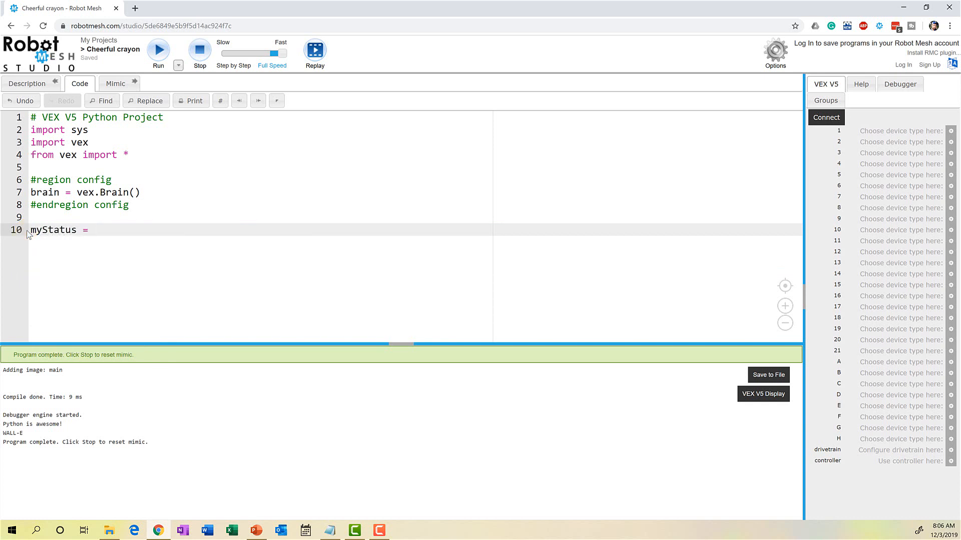
pyautogui.write("'I'")
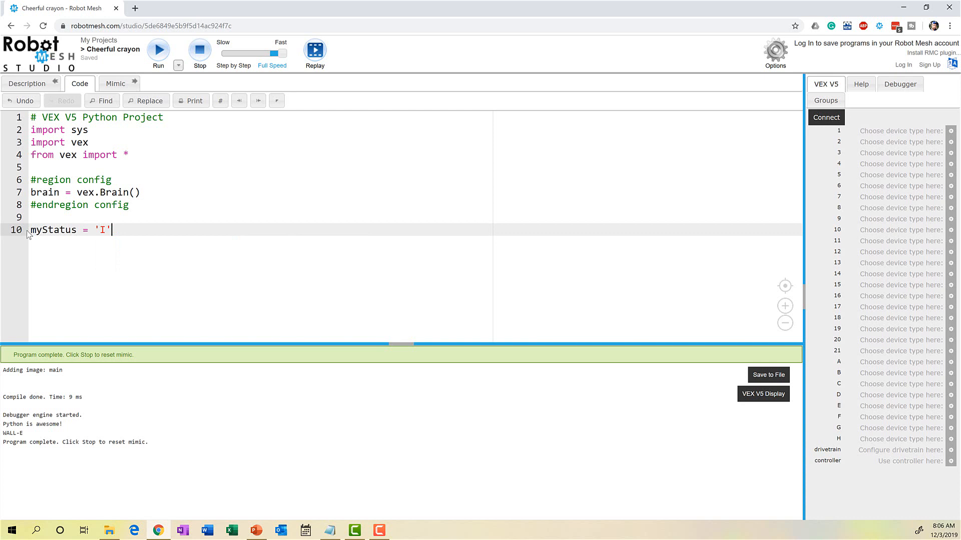
pyautogui.write('m building')
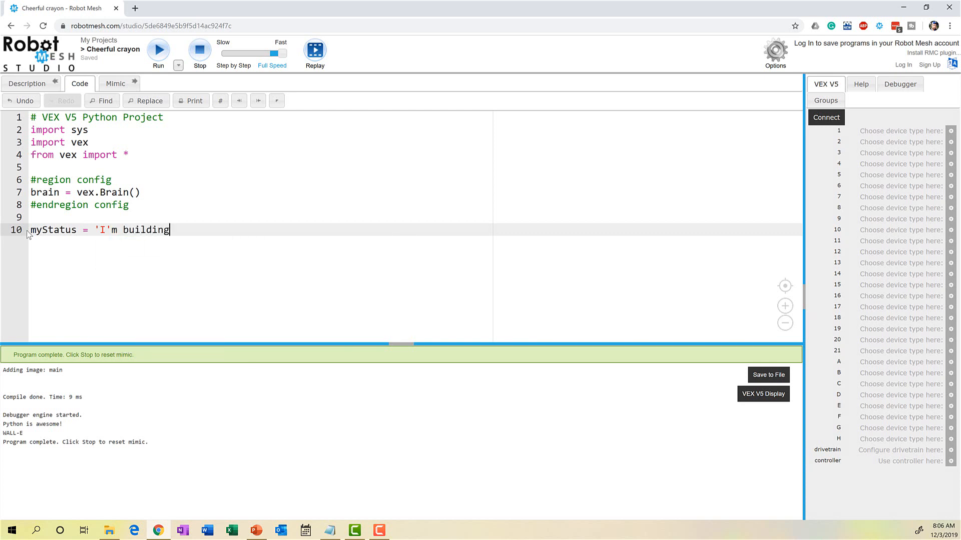
pyautogui.write('a robot')
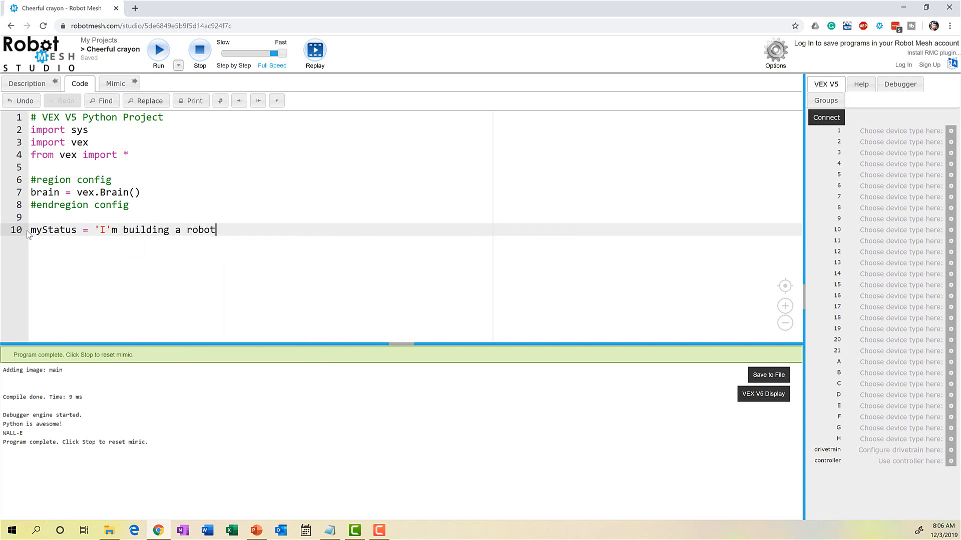
pyautogui.write(".'")
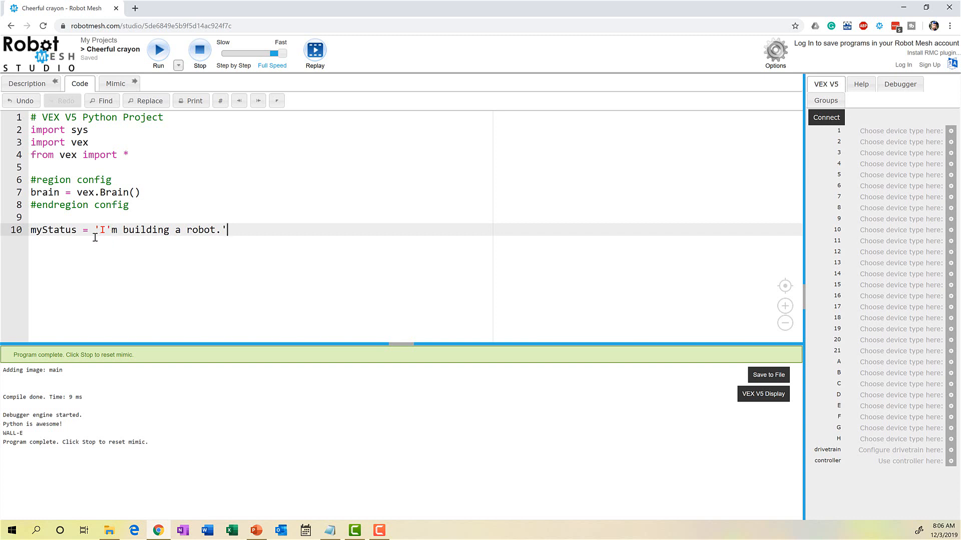
pyautogui.moveTo(110, 237)
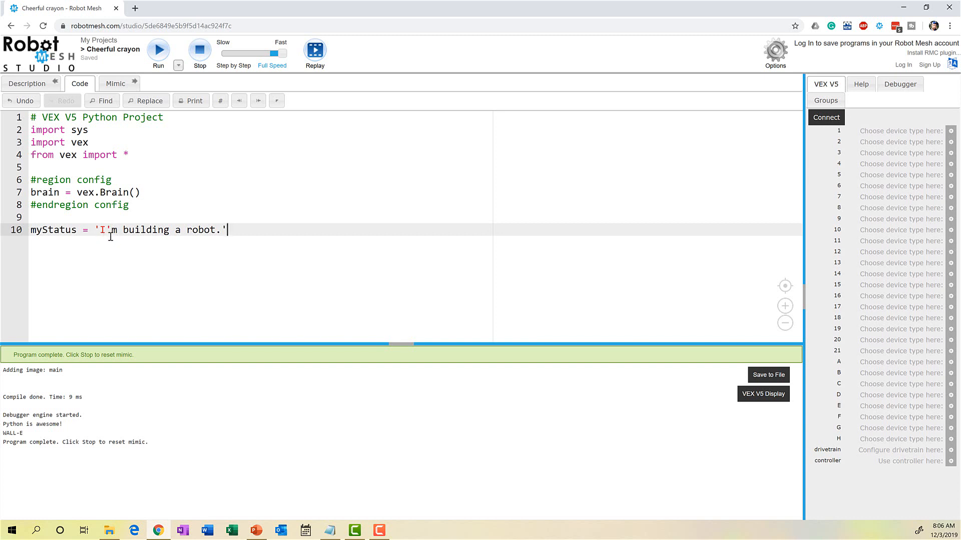
pyautogui.moveTo(239, 239)
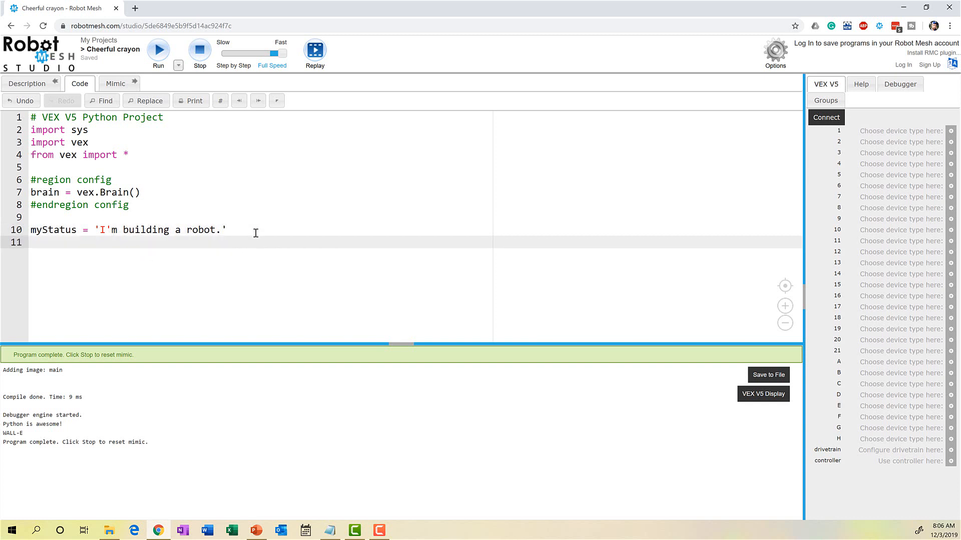
# Add print(myStatus) on line 11.
pyautogui.write('print')
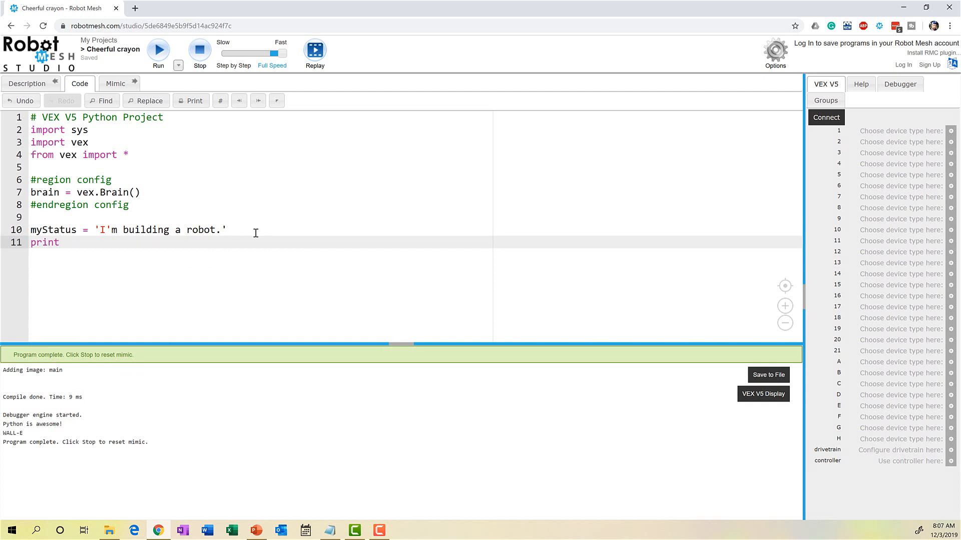
pyautogui.write('(myStatus')
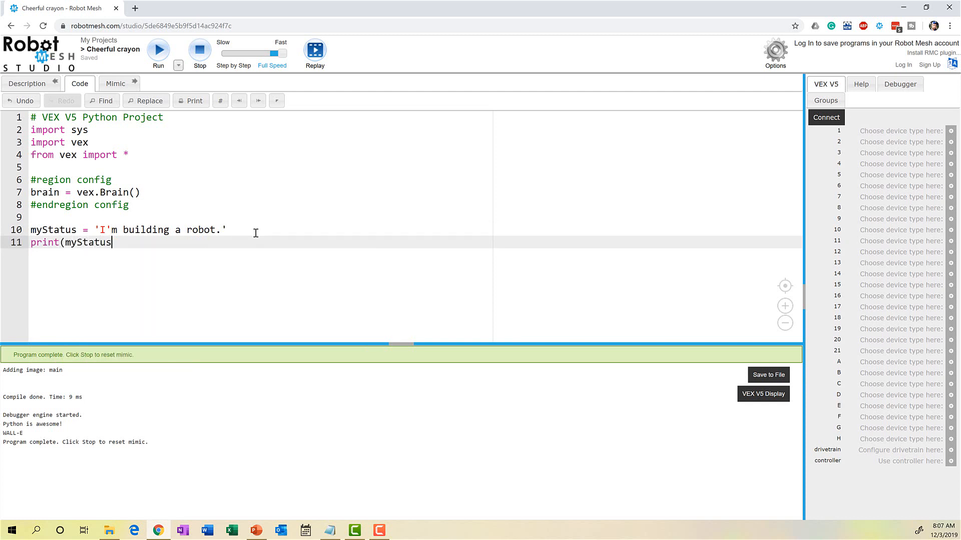
pyautogui.write(')')
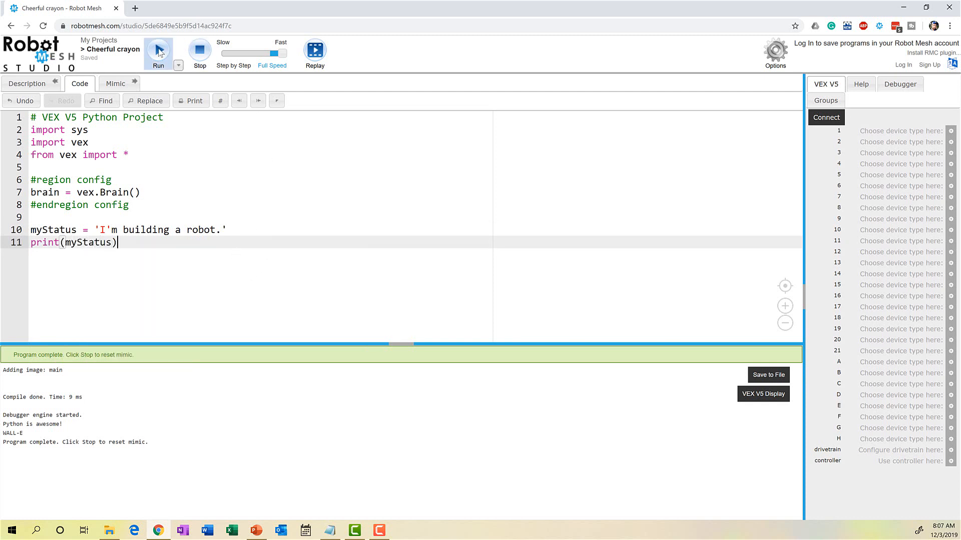
# Run into the apostrophe syntax error, switch myStatus to double quotes, and rerun successfully.
pyautogui.click(157, 53)
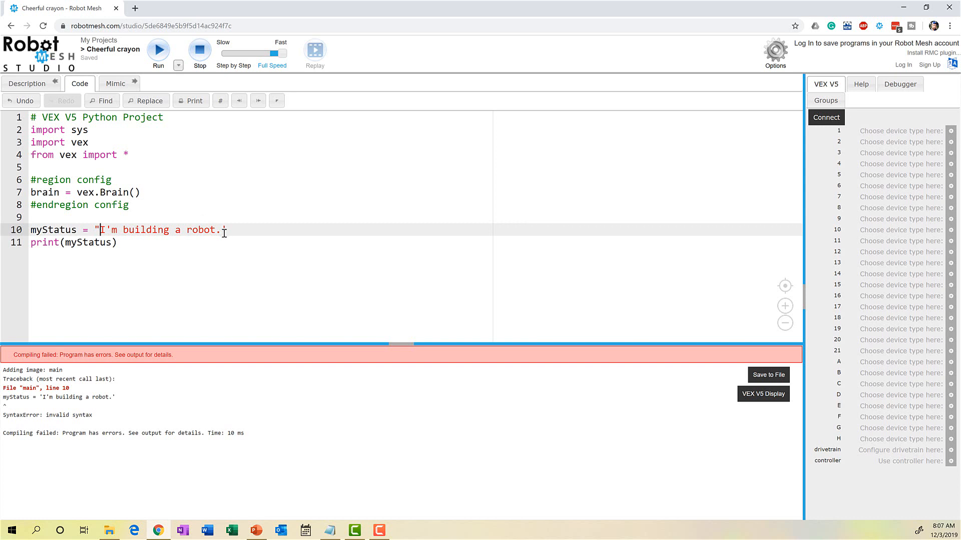
pyautogui.write('"')
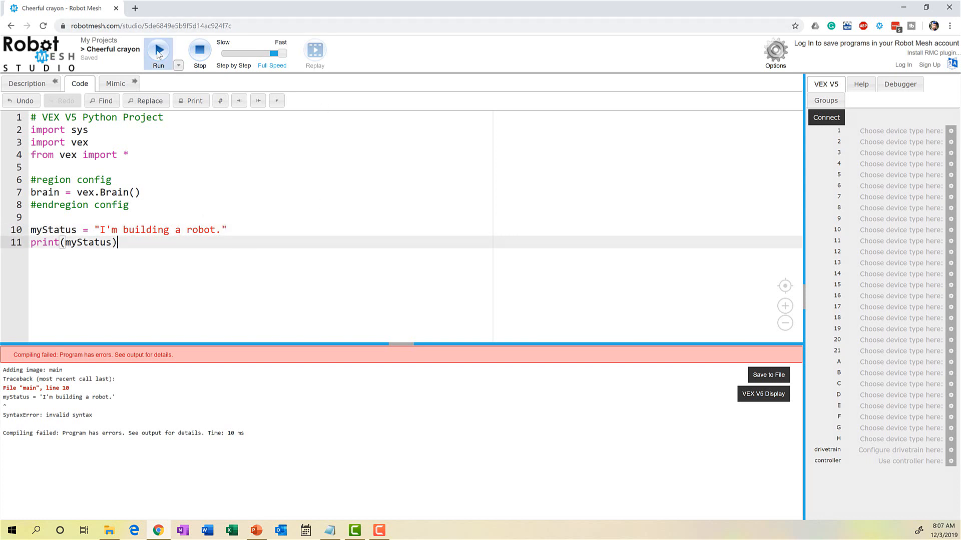
pyautogui.click(158, 51)
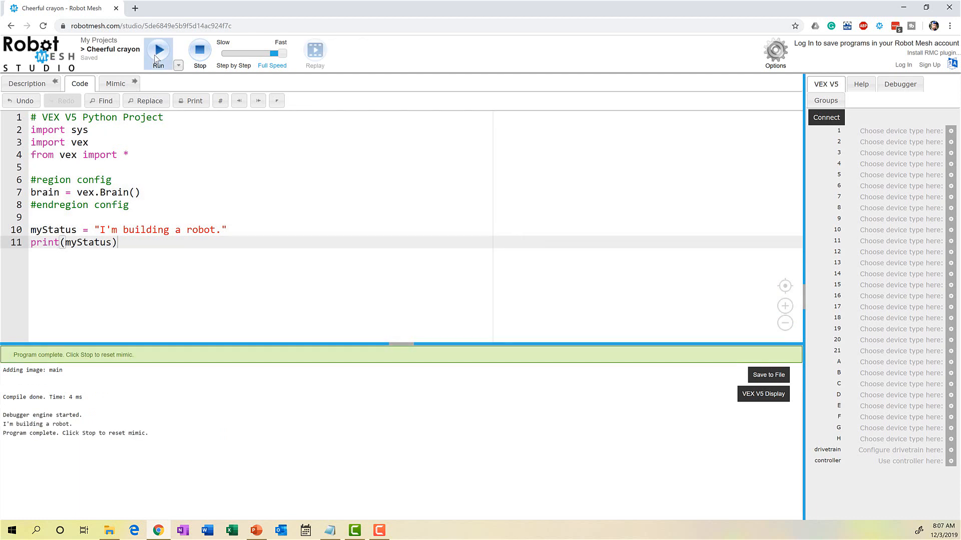
pyautogui.moveTo(175, 245)
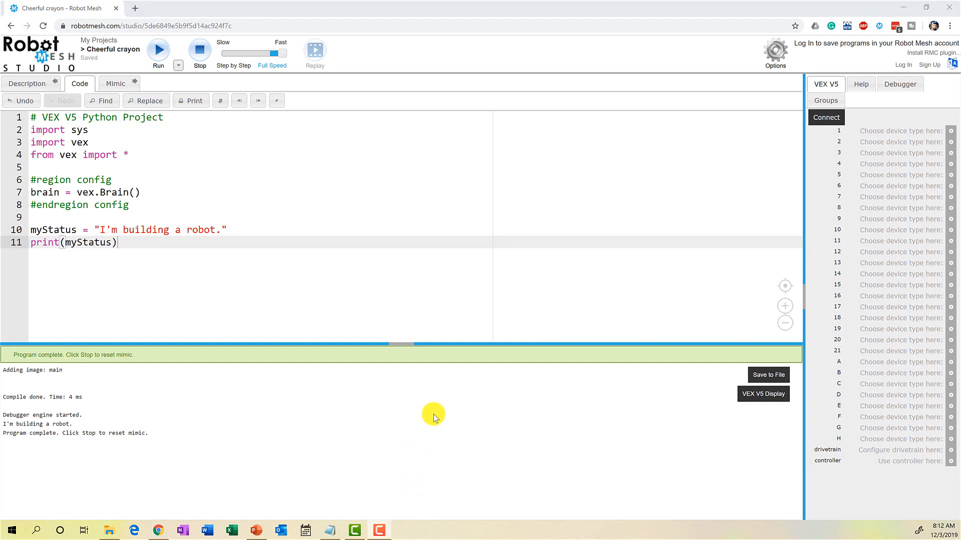
pyautogui.moveTo(239, 287)
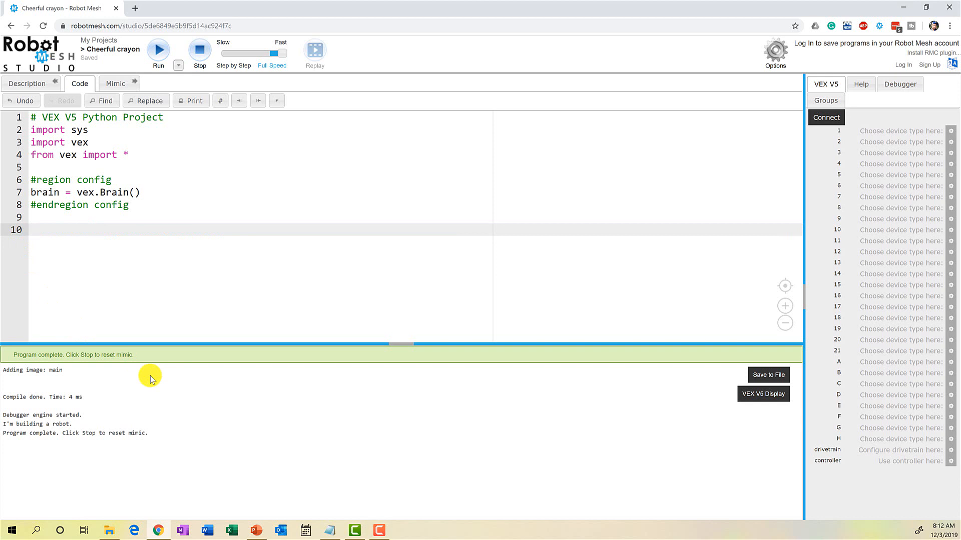
# Define myString1 = "Robot" and myString2 = "Mesh".
pyautogui.write('my')
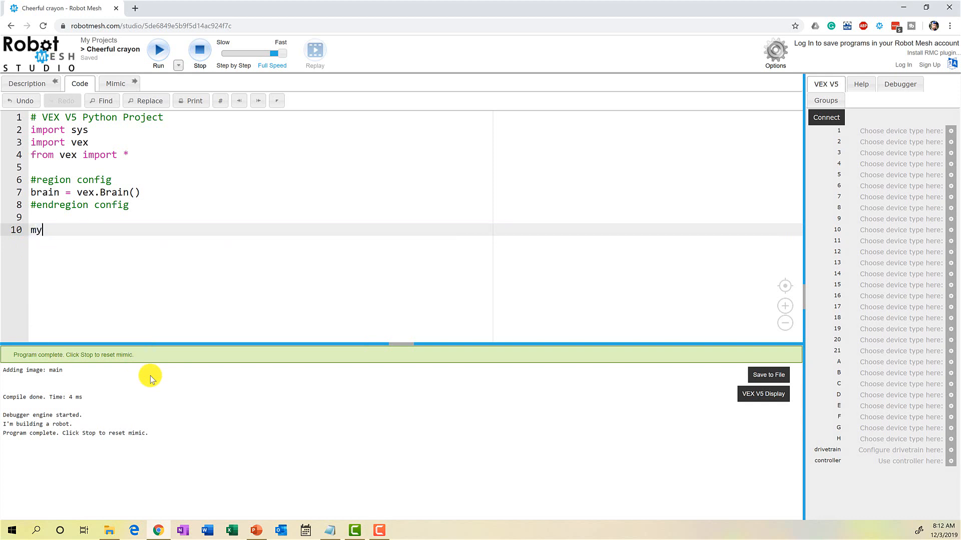
pyautogui.write('String1')
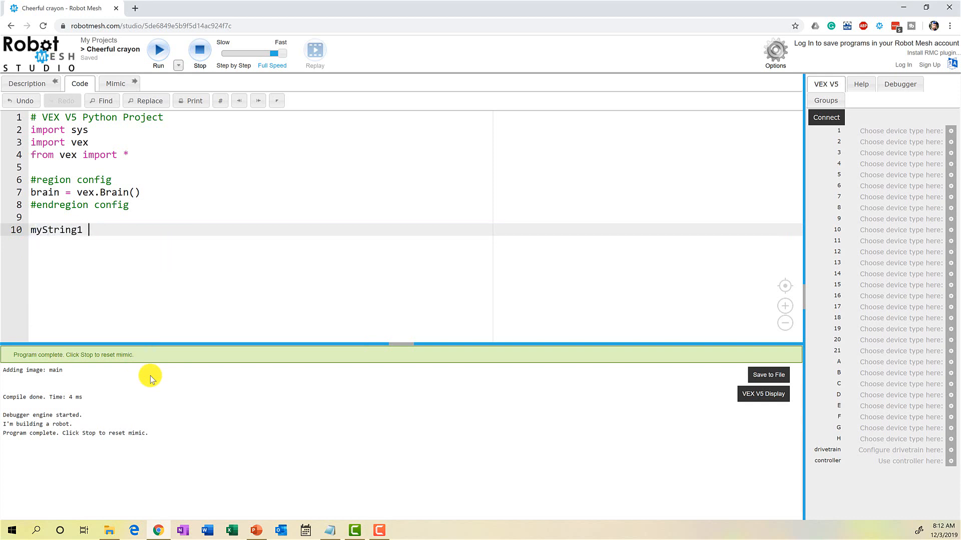
pyautogui.write('= "Robot')
pyautogui.write('mySt')
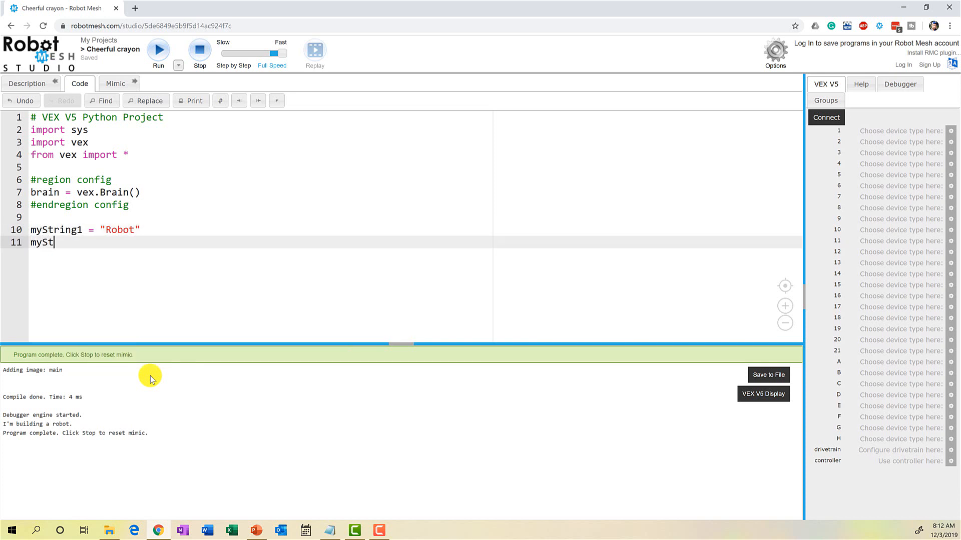
pyautogui.write('ring2')
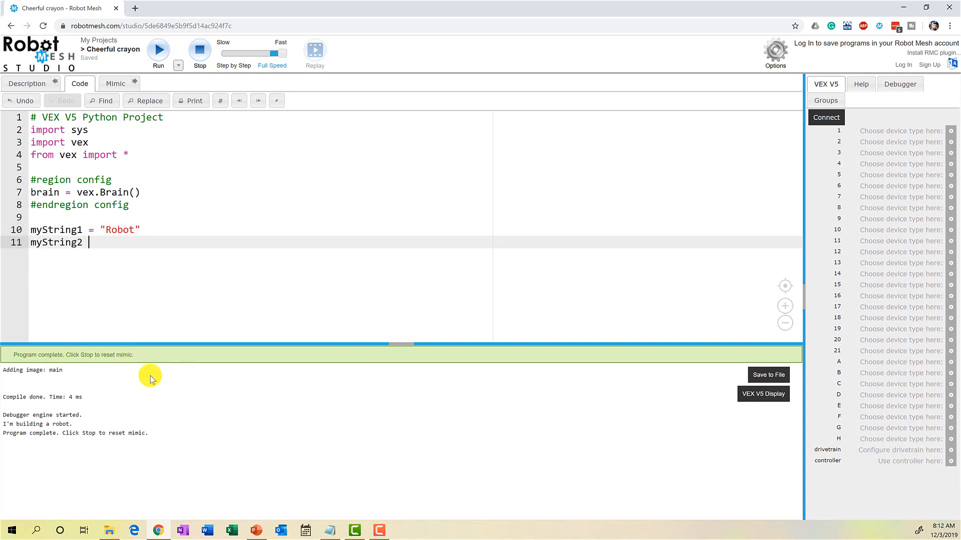
pyautogui.write('= "Mesh"')
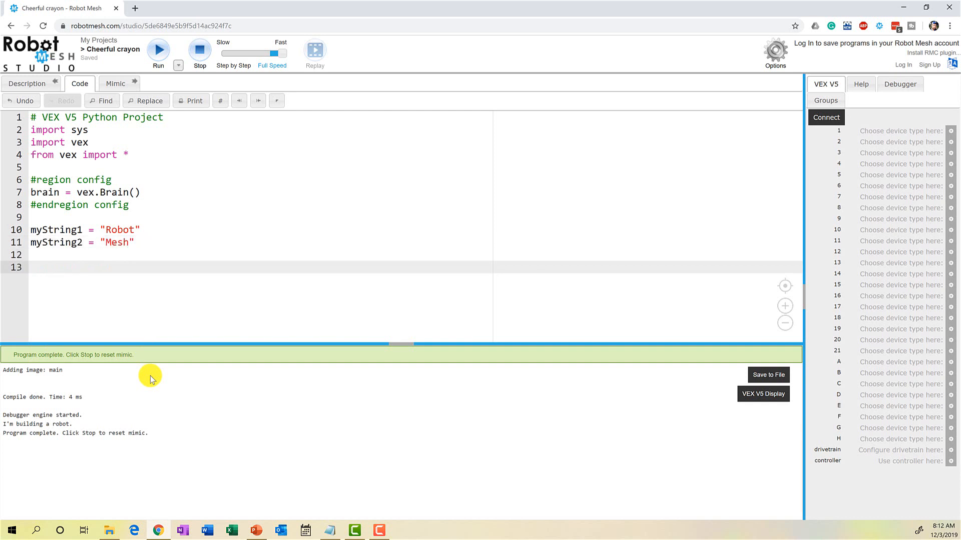
# Set combined = myString1 + myString2 and add print(combined).
pyautogui.write('com')
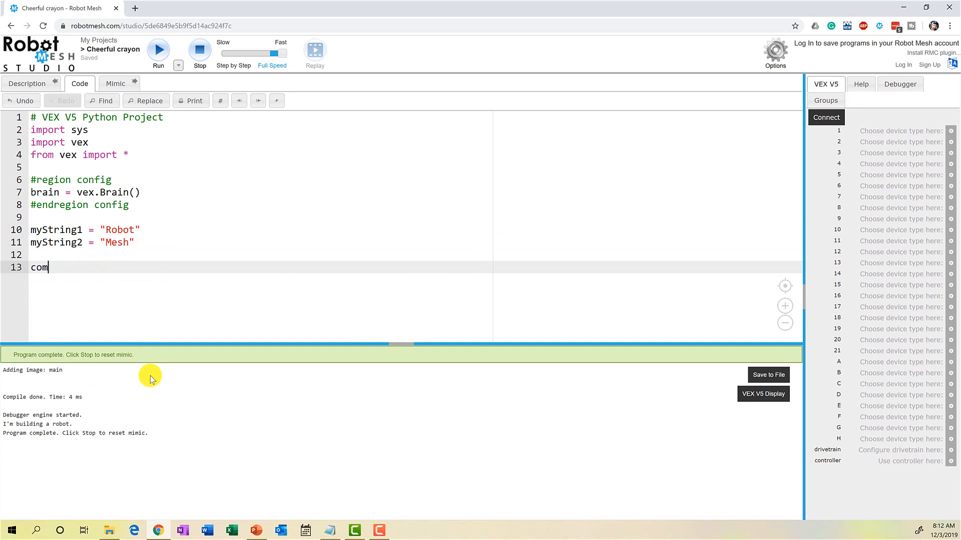
pyautogui.write('bined =')
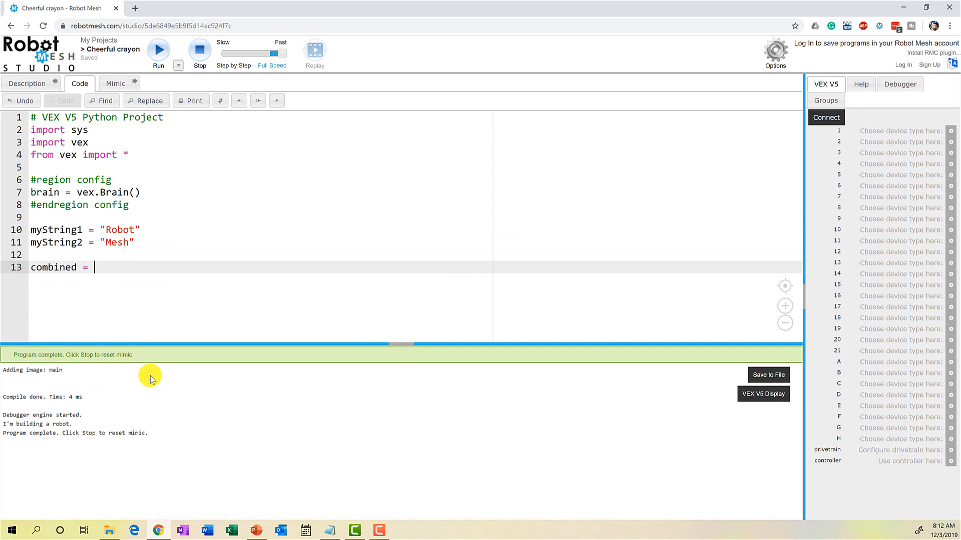
pyautogui.write('mySt')
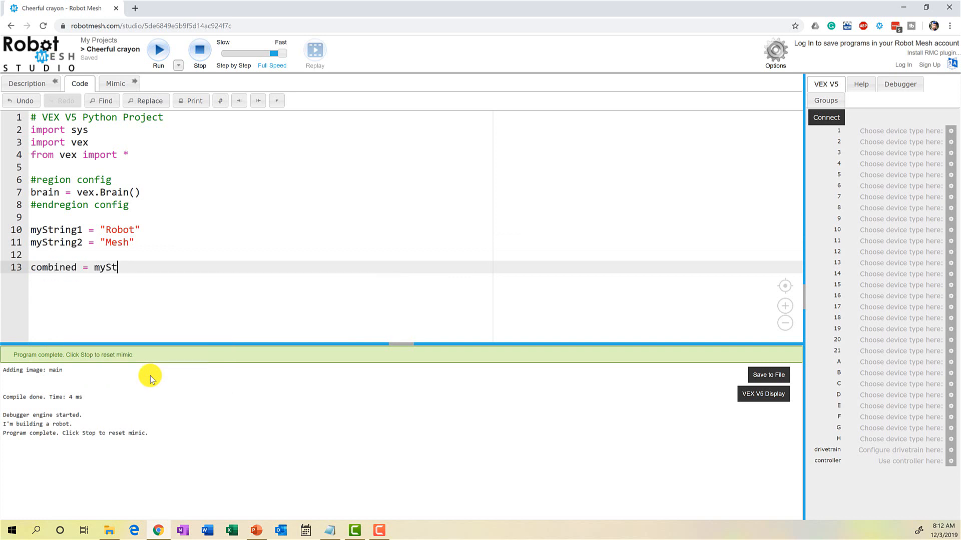
pyautogui.write('ring1 +')
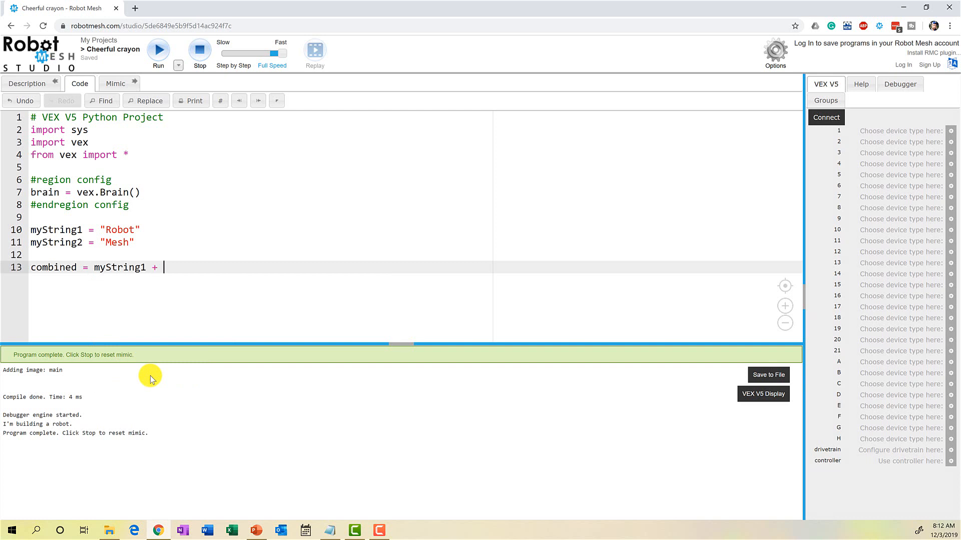
pyautogui.write('myString2')
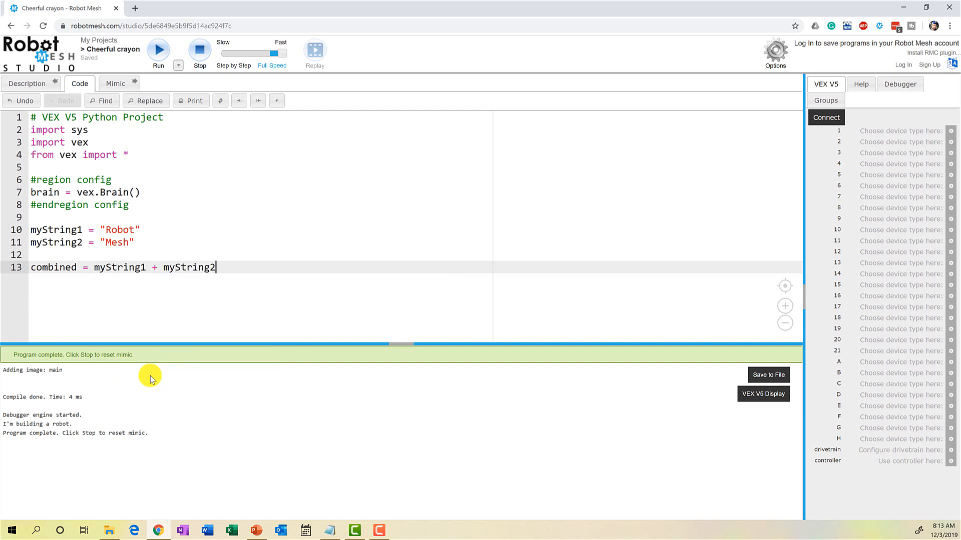
pyautogui.write('print')
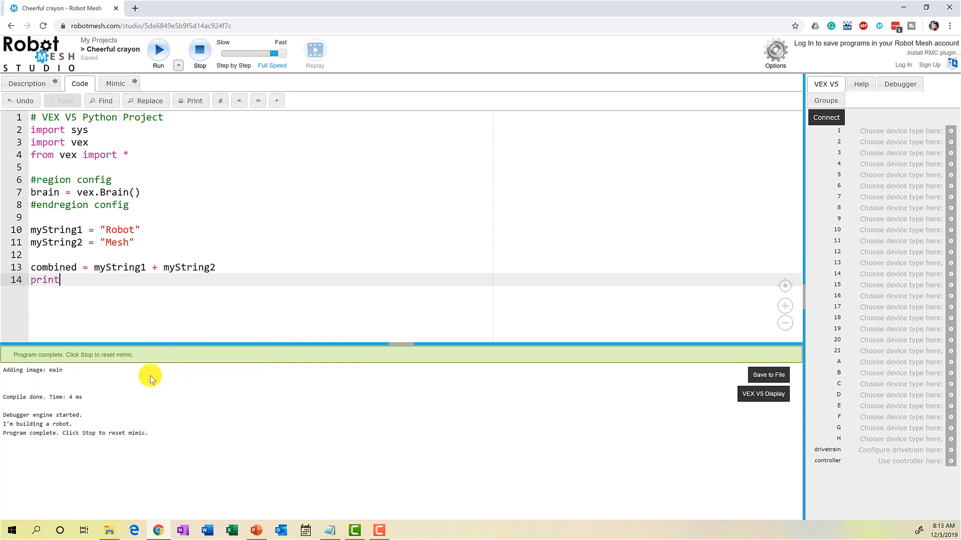
pyautogui.write('(combine')
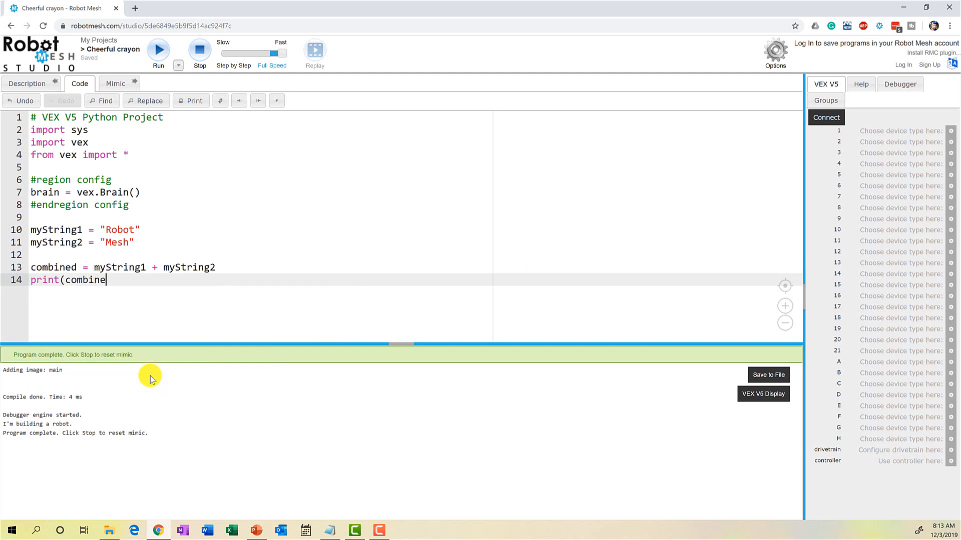
pyautogui.write('d)')
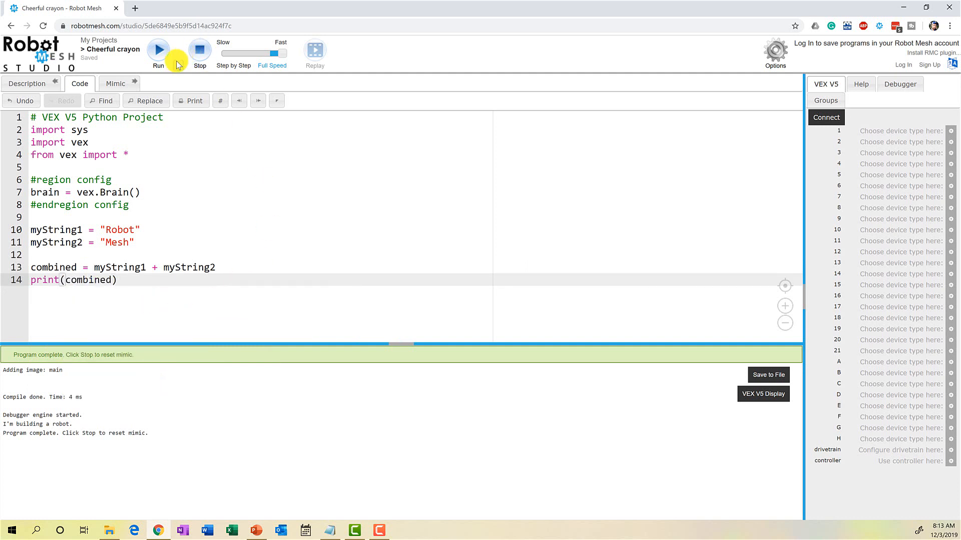
# Run to see RobotMesh, insert + " " between the strings, and rerun for Robot Mesh.
pyautogui.click(158, 50)
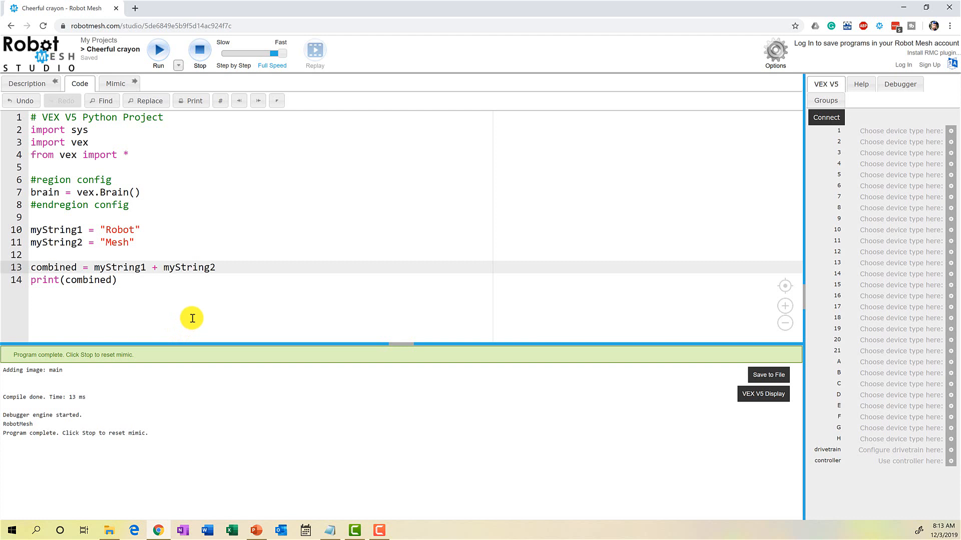
pyautogui.write('" " +')
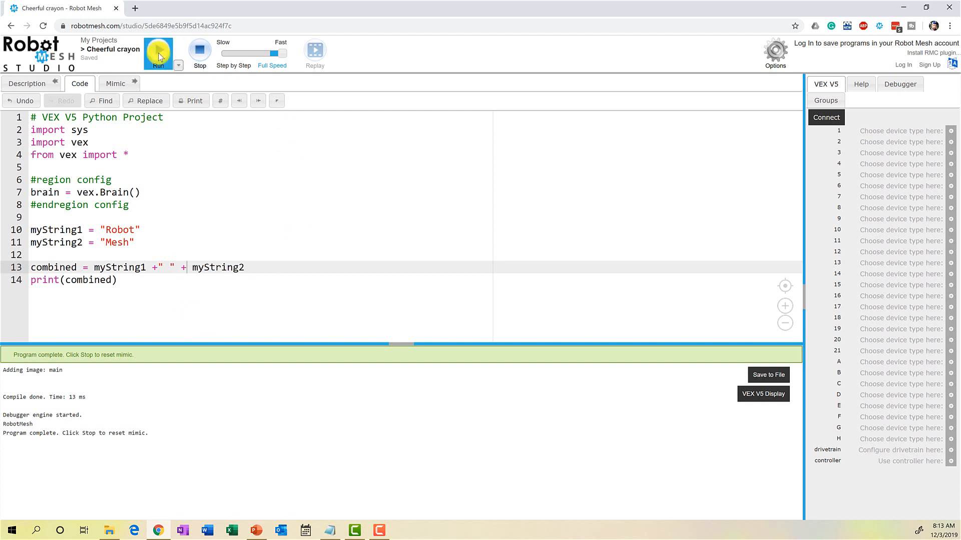
pyautogui.click(159, 53)
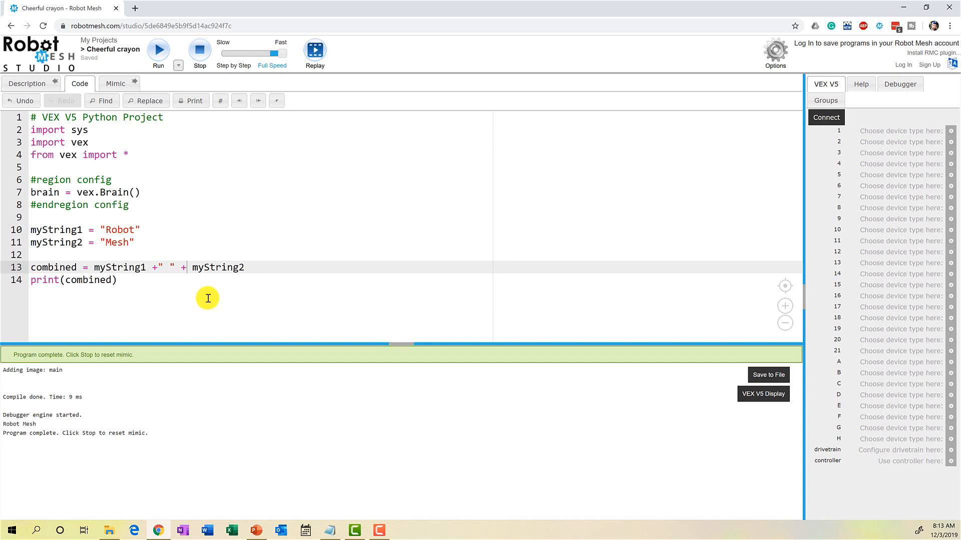
pyautogui.moveTo(160, 271)
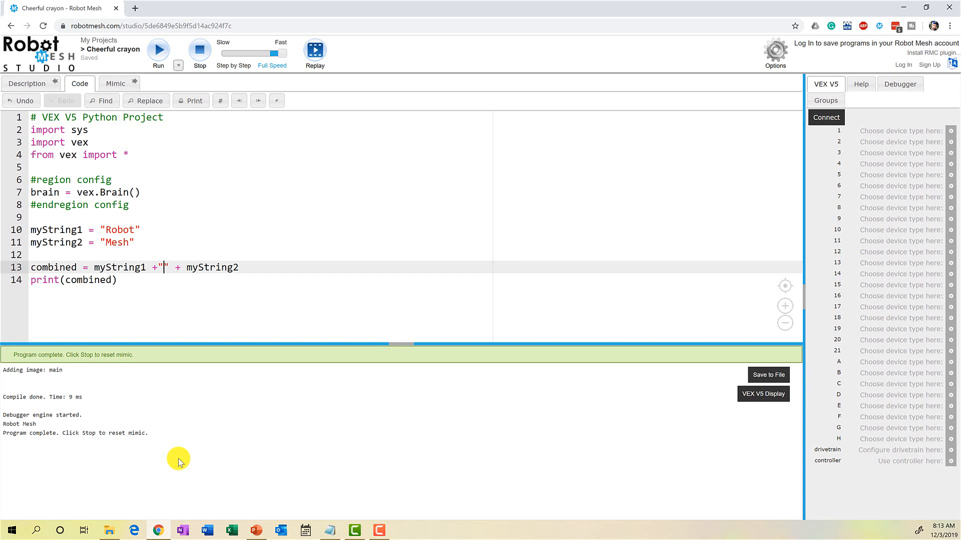
# Replace the space with a \n escape so Robot and Mesh print on separate lines.
pyautogui.write('\\')
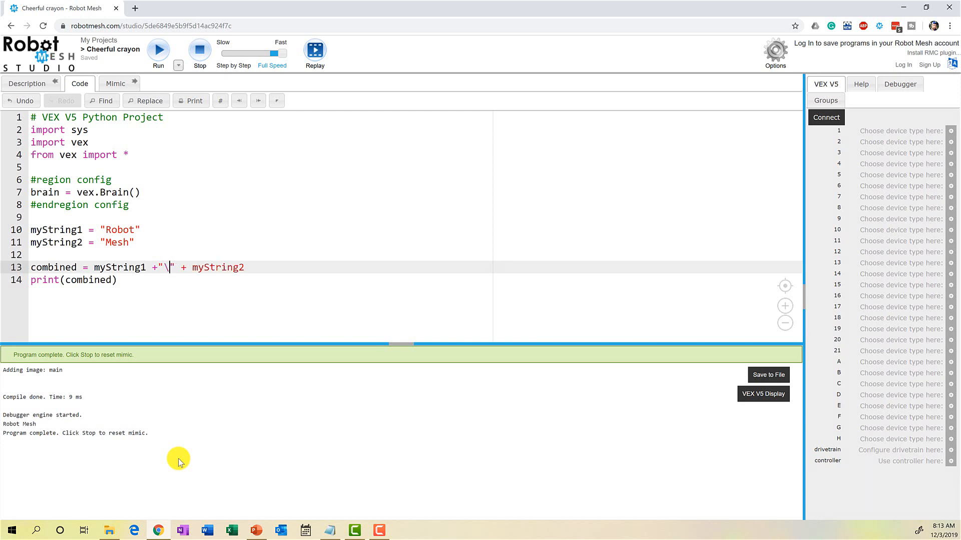
pyautogui.write('n')
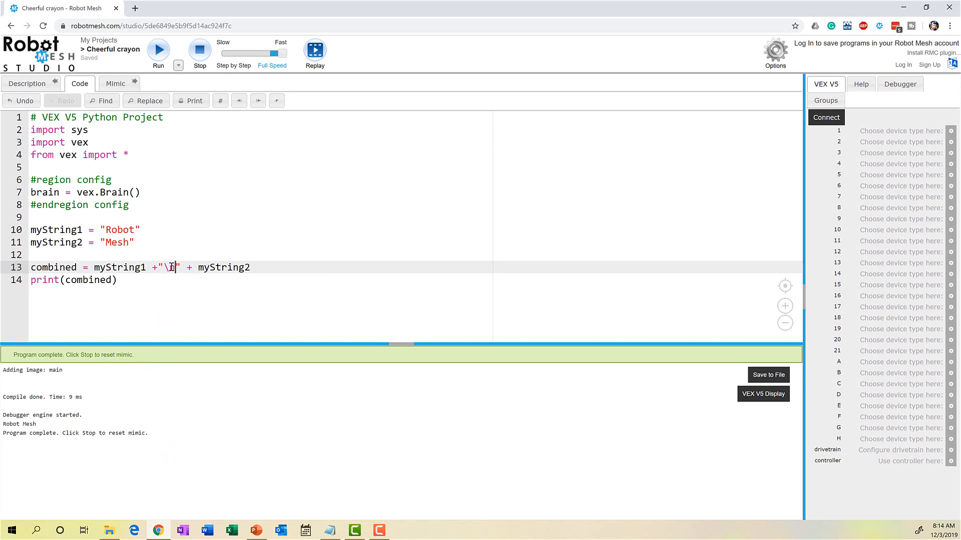
pyautogui.write('n')
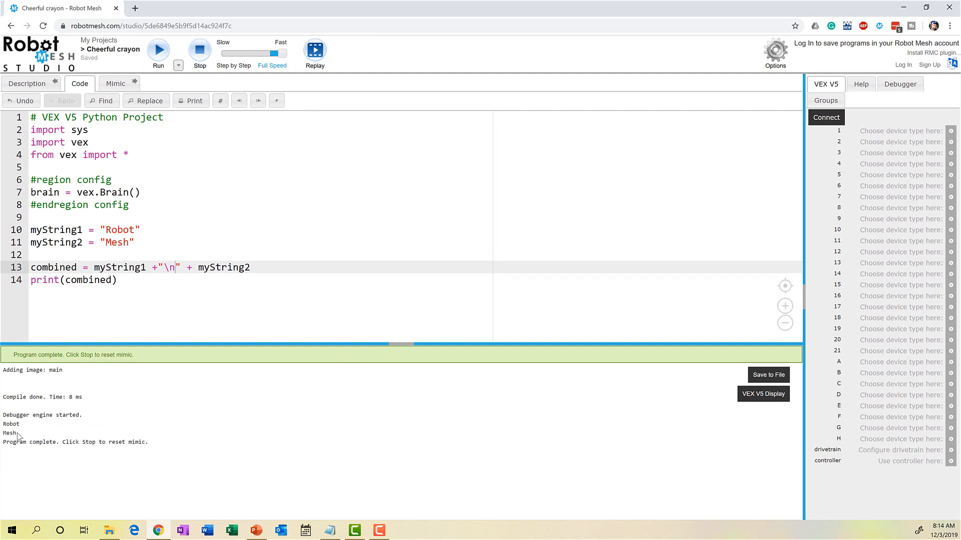
pyautogui.moveTo(181, 280)
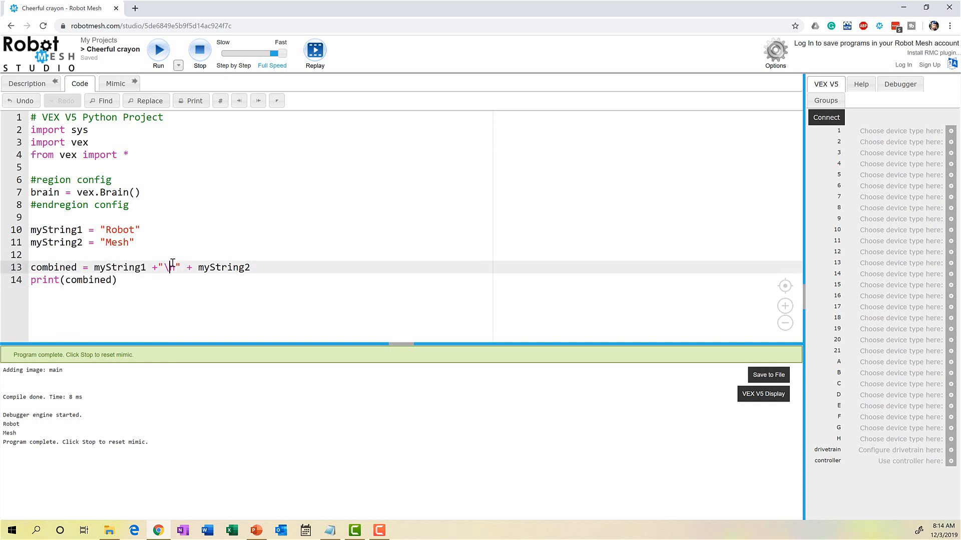
# Change the escape to \t and run to print Robot and Mesh tab-separated.
pyautogui.write('t')
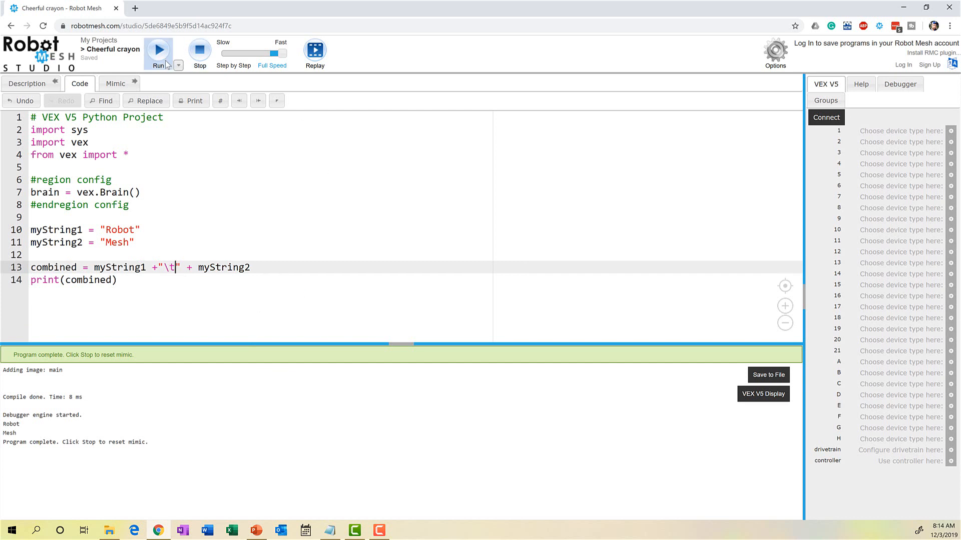
pyautogui.click(158, 50)
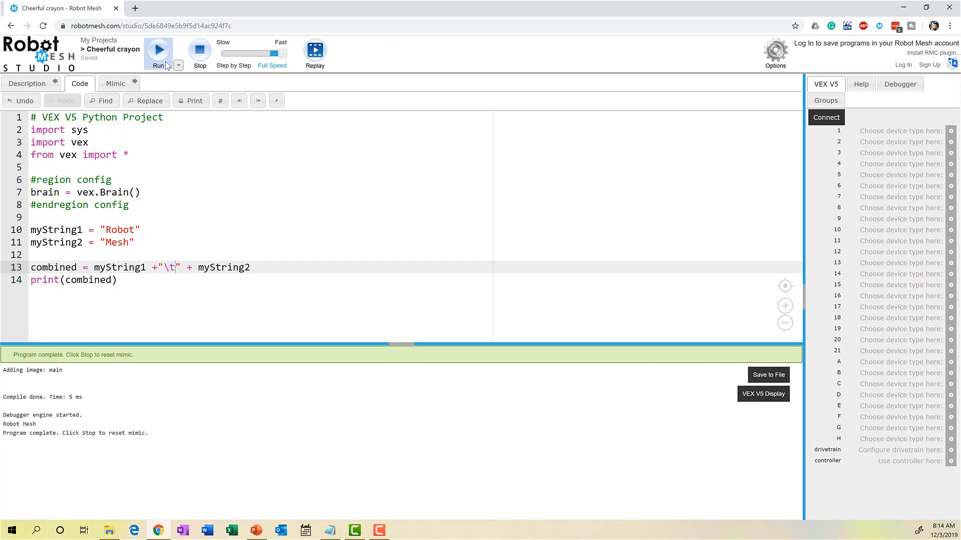